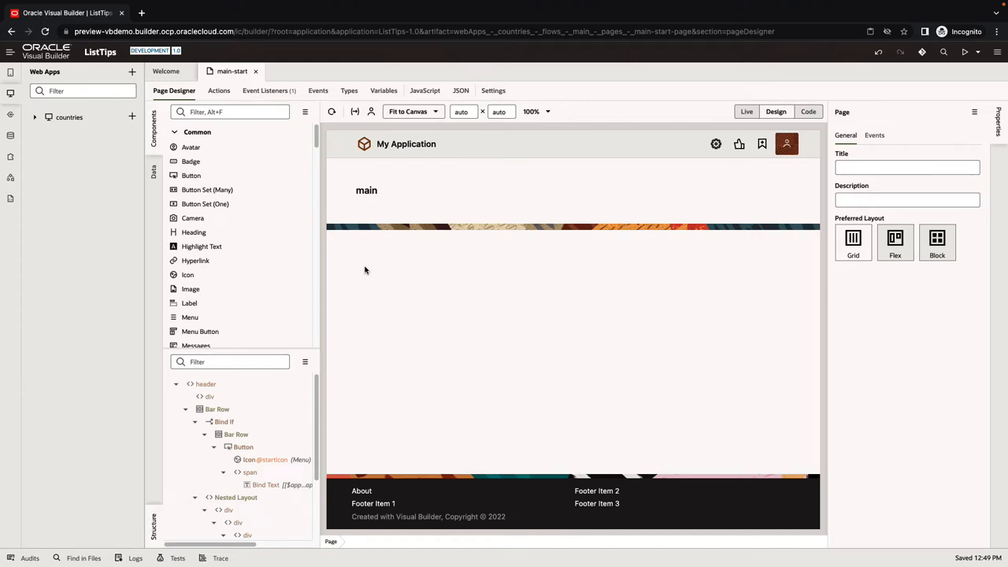
mouse_move(260, 162)
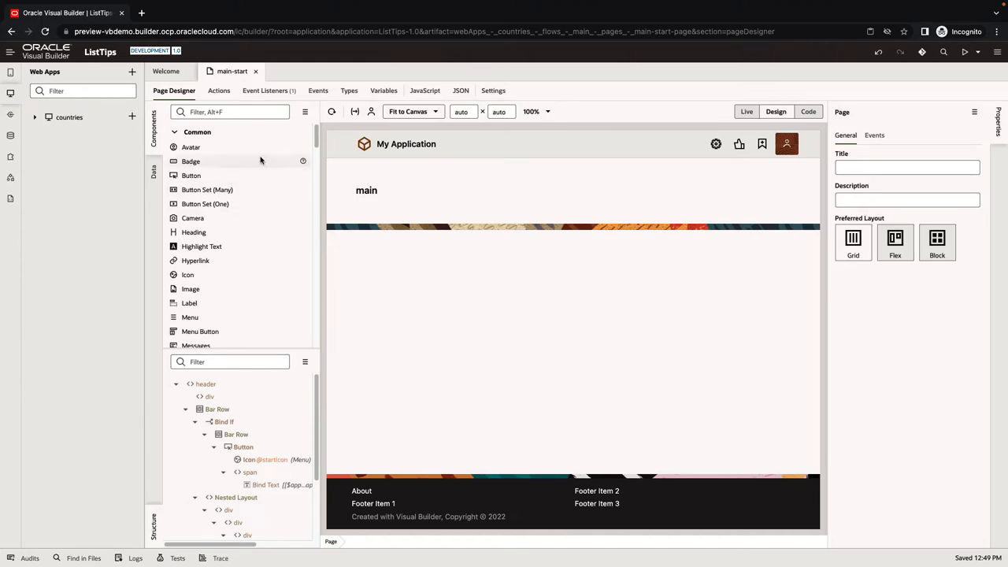
Drop a Select (Single) on the page and feed its options from GET /all
text(sele)
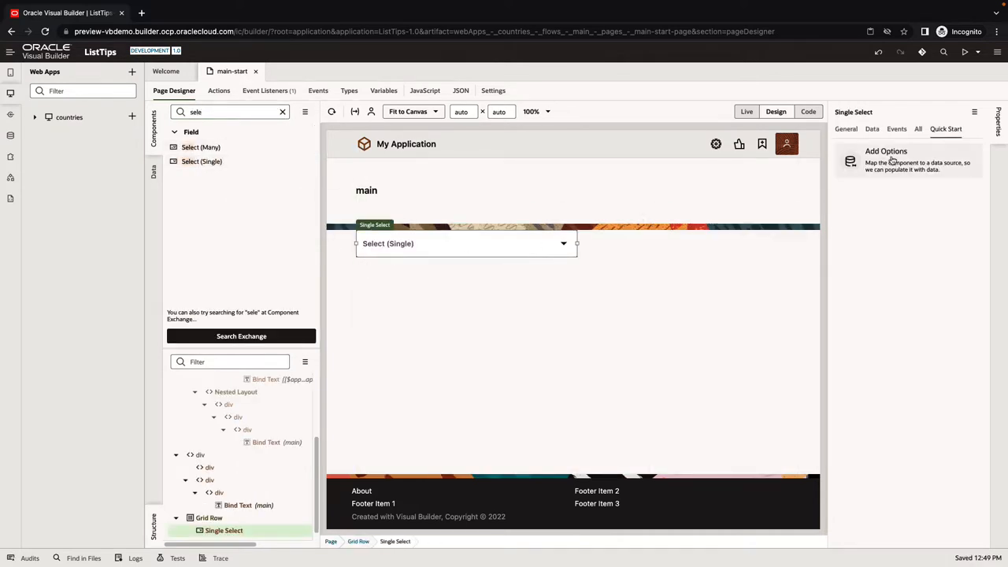
click(887, 151)
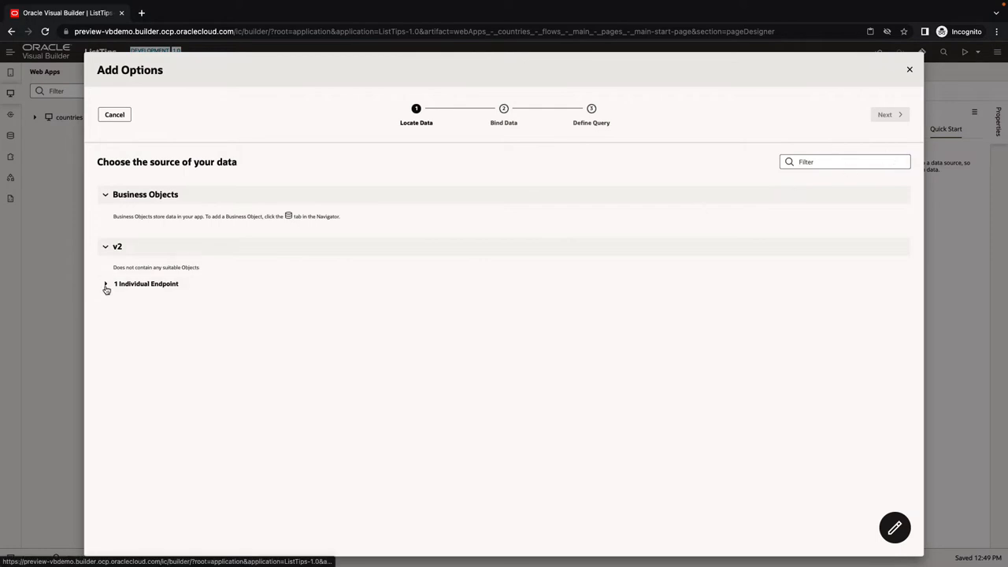
click(105, 283)
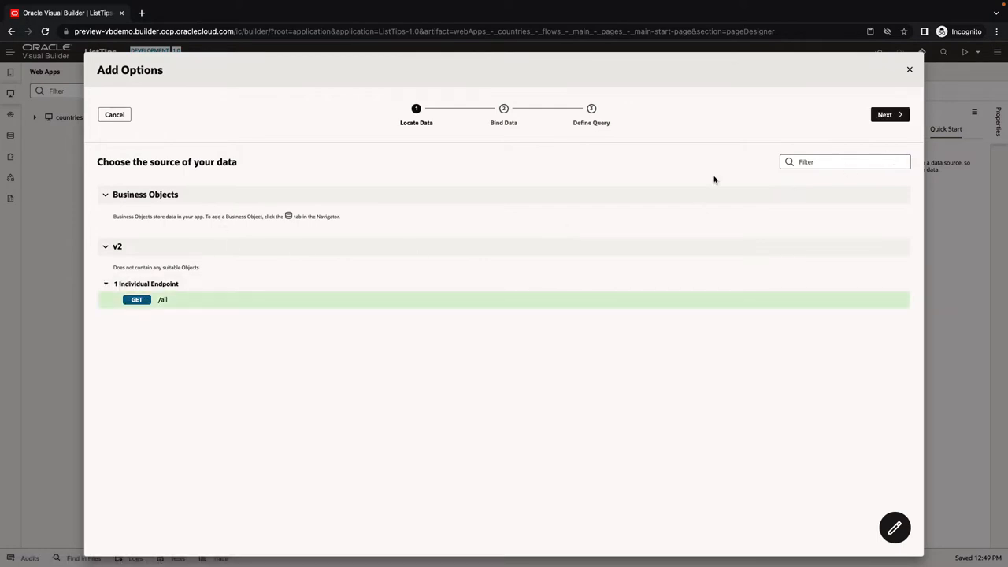
click(890, 114)
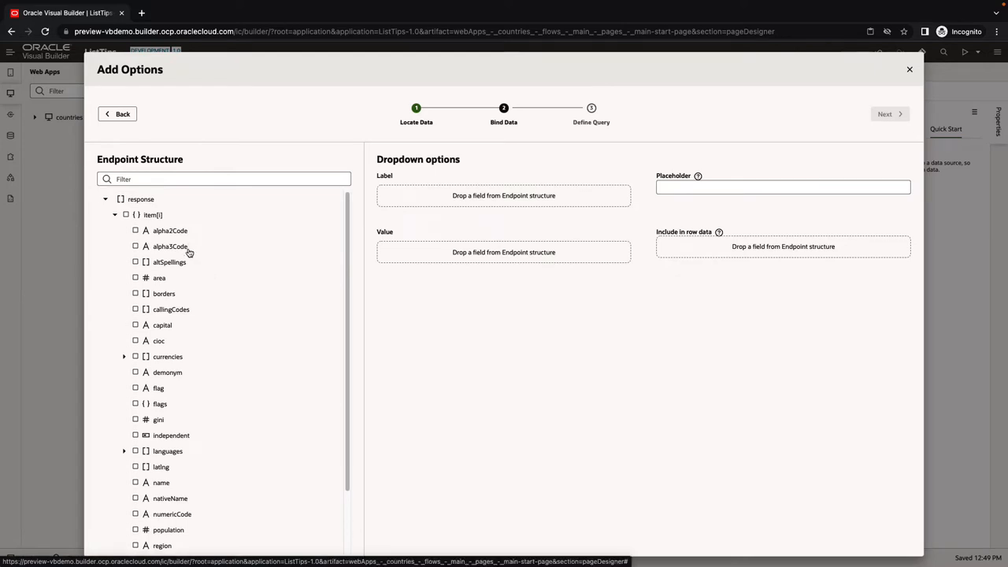
mouse_move(164, 490)
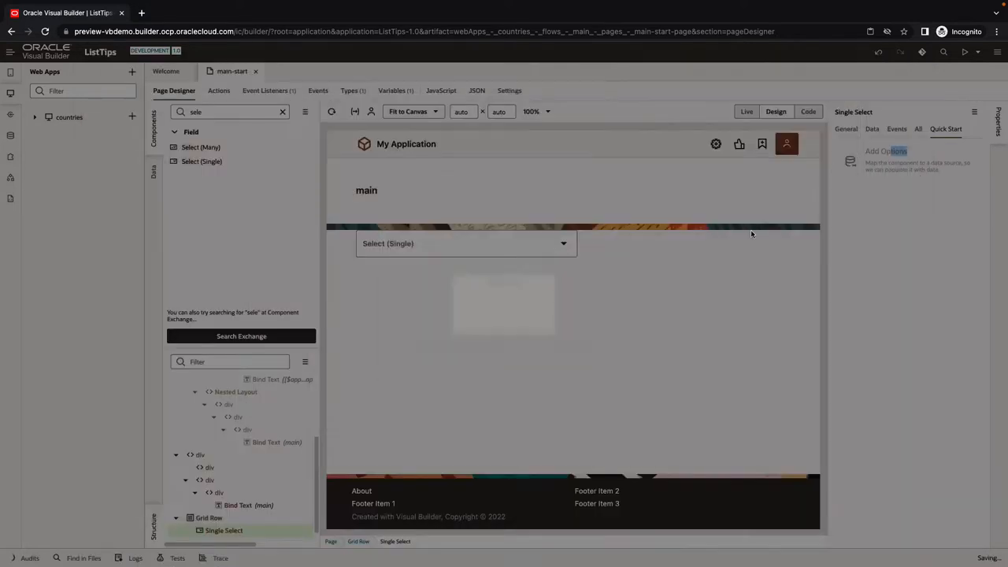
click(746, 111)
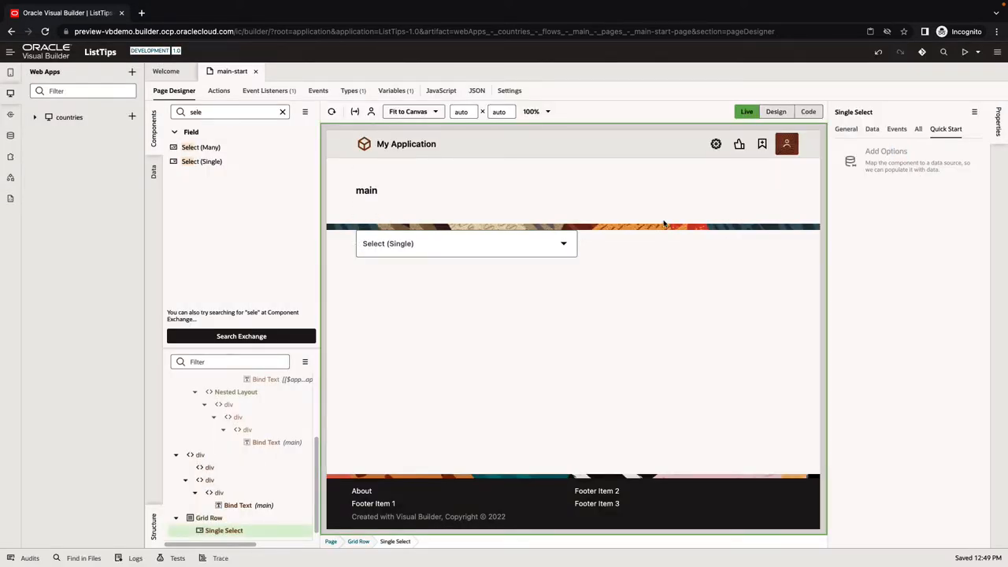
click(563, 244)
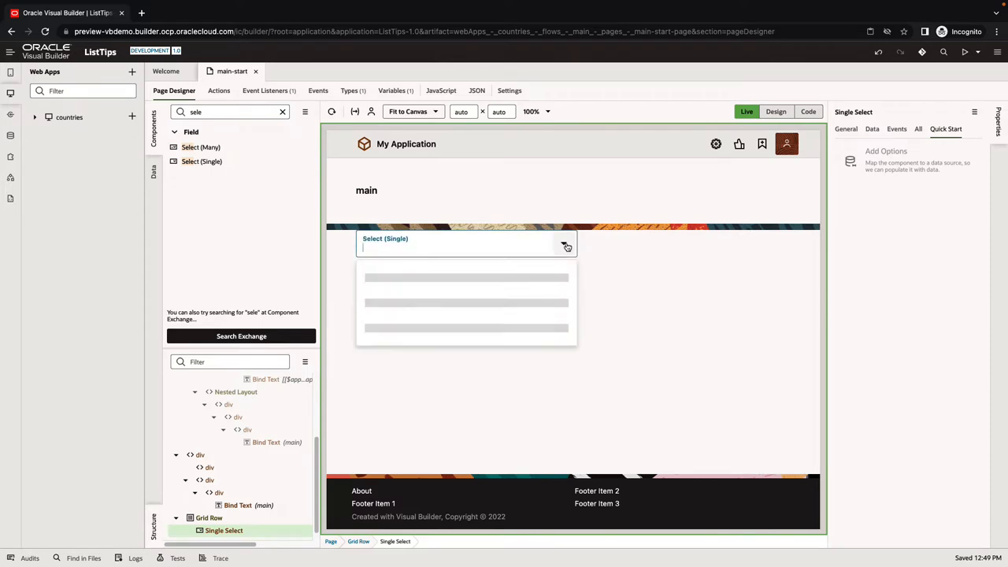
click(565, 247)
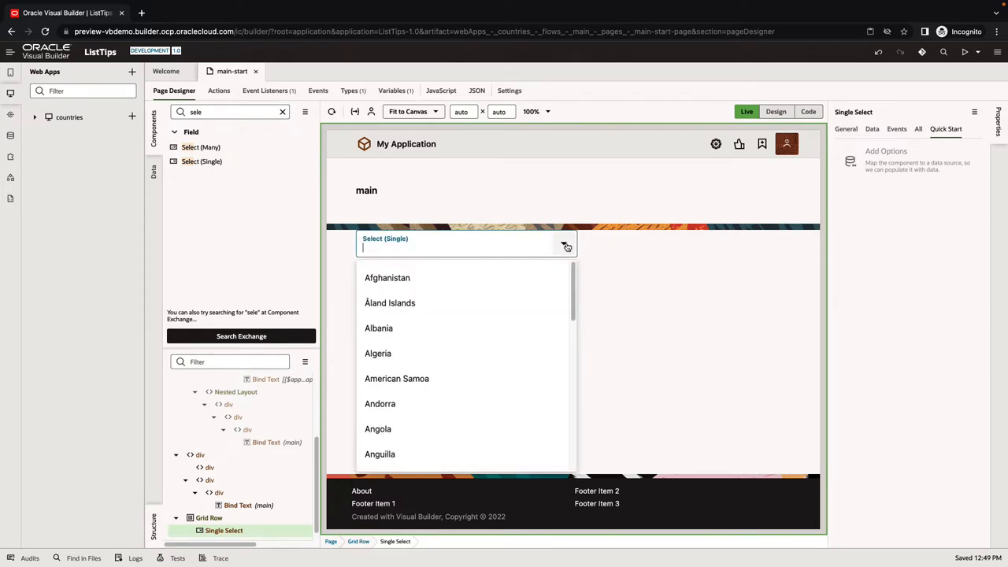
scroll(down, 3)
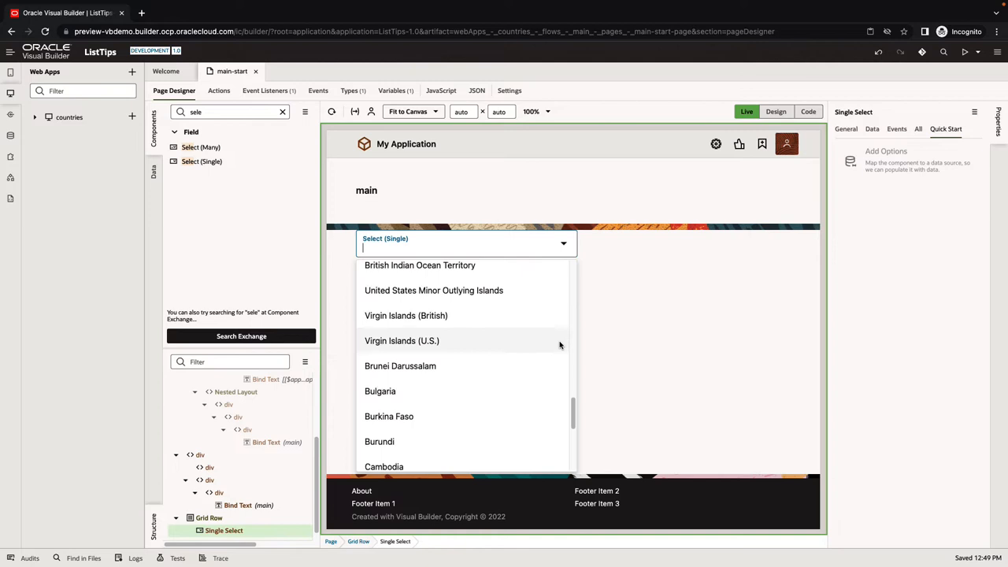
scroll(down, 3)
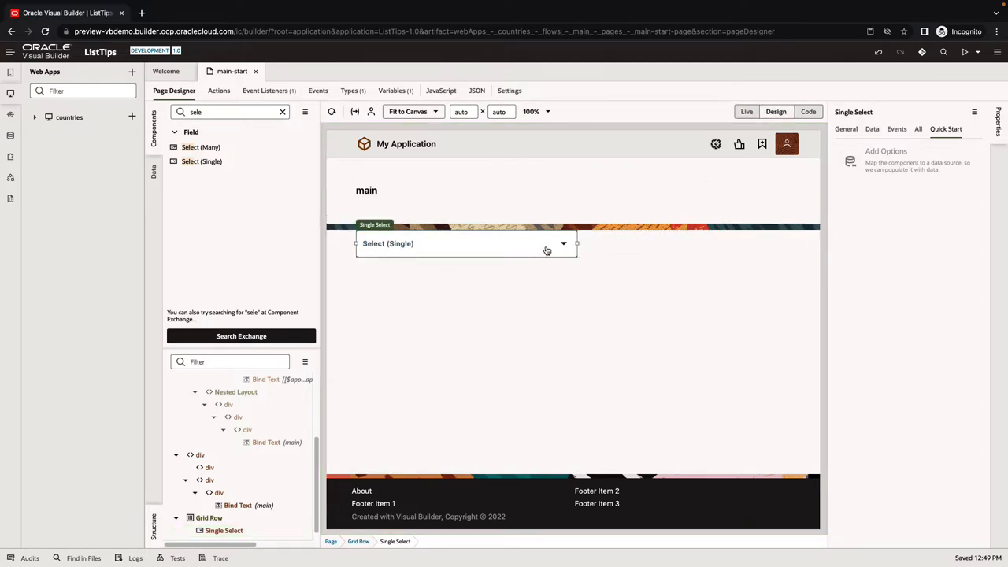
Review the select's Data properties and its getAllListSDP service data provider variable
click(872, 129)
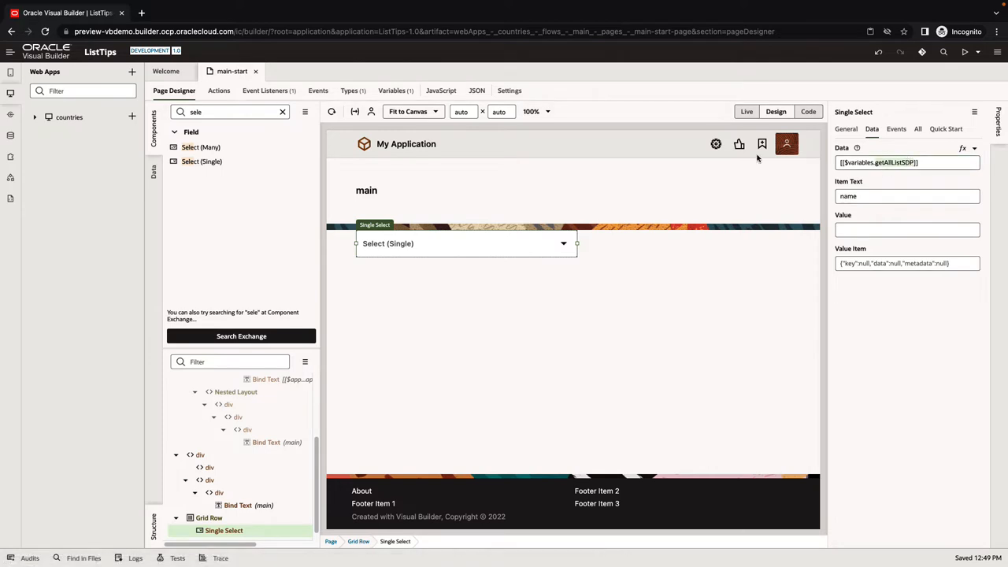
click(392, 90)
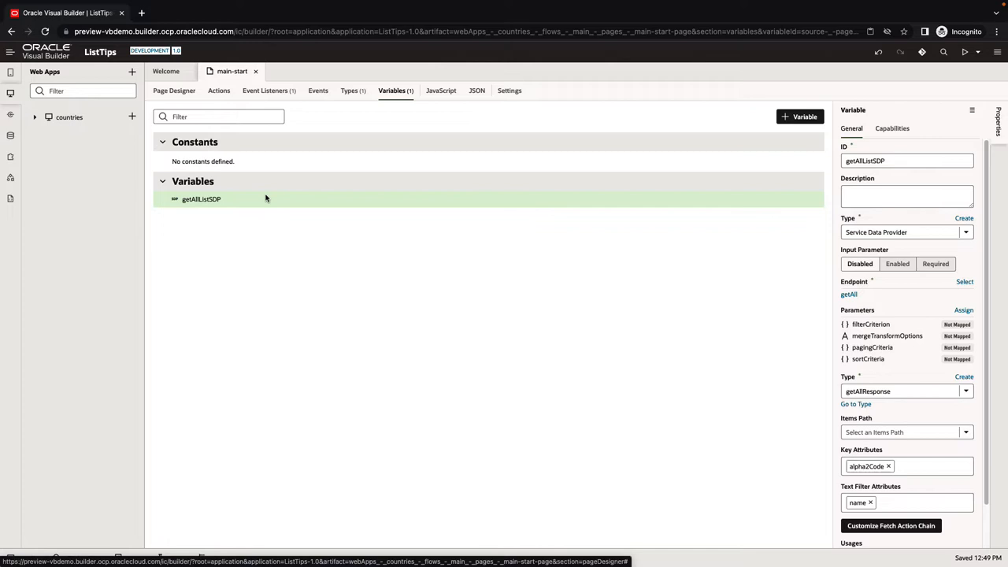
click(174, 90)
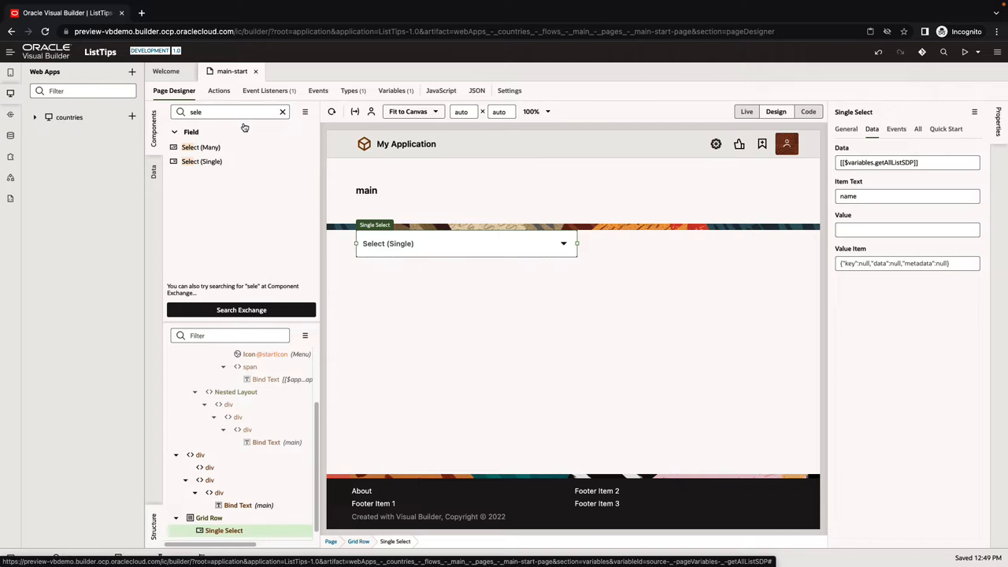
mouse_move(397, 251)
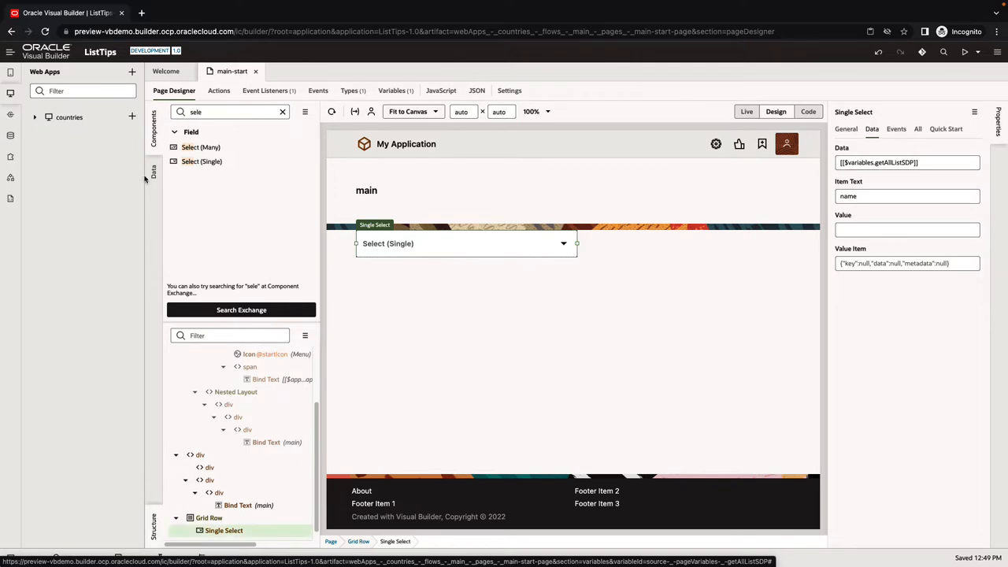
Create an application variable named CountriesADP of type Array Data Provider
click(69, 117)
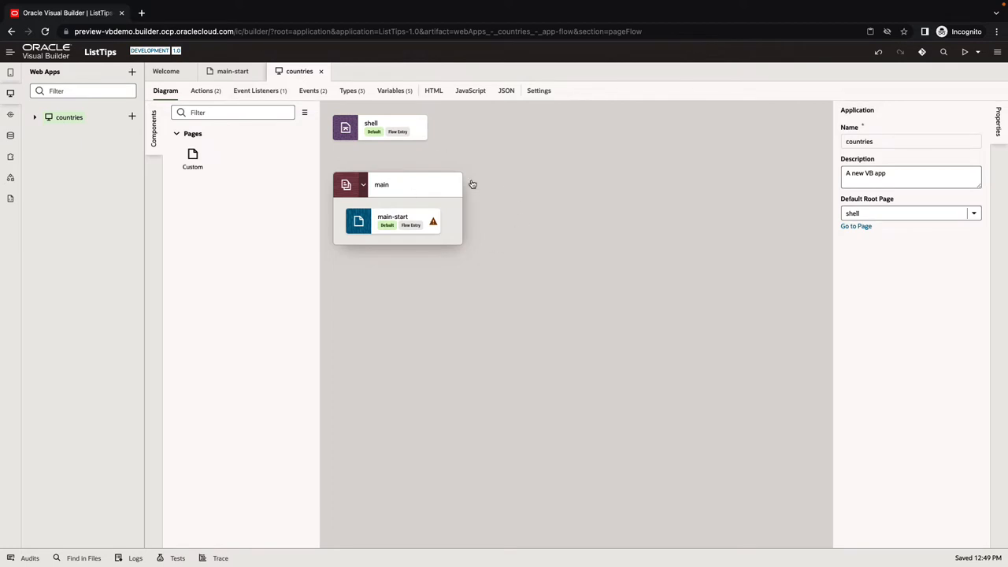
mouse_move(473, 210)
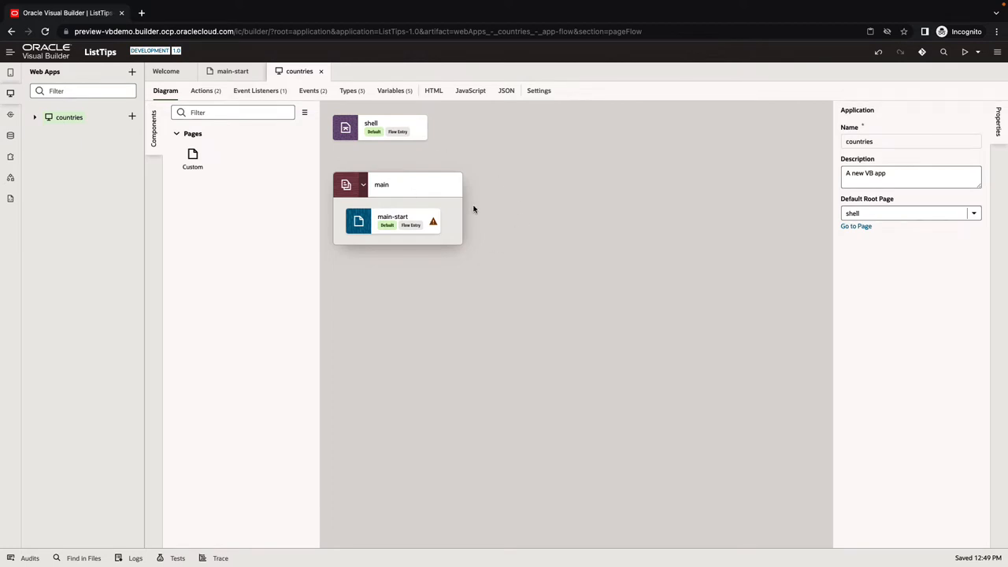
mouse_move(368, 112)
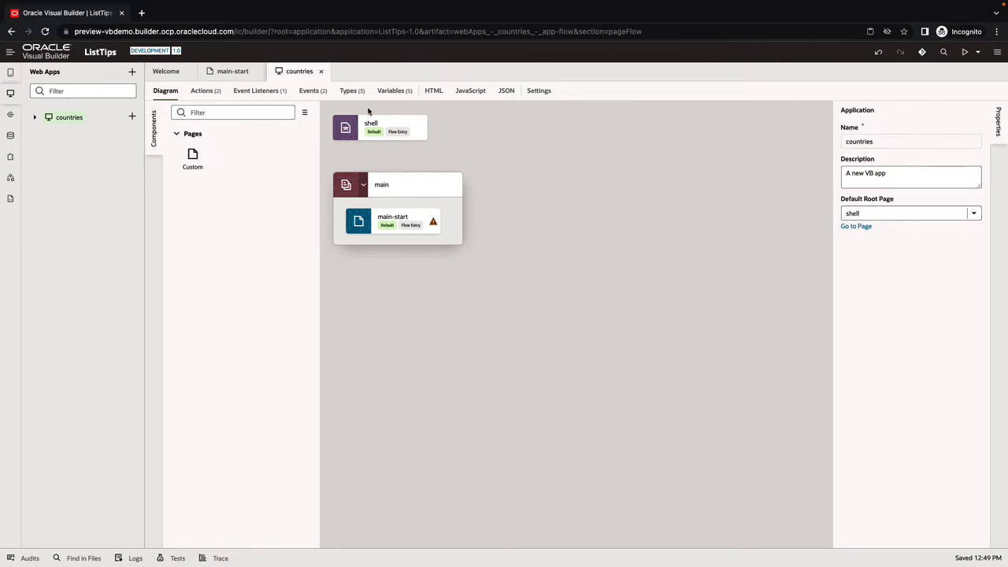
click(391, 90)
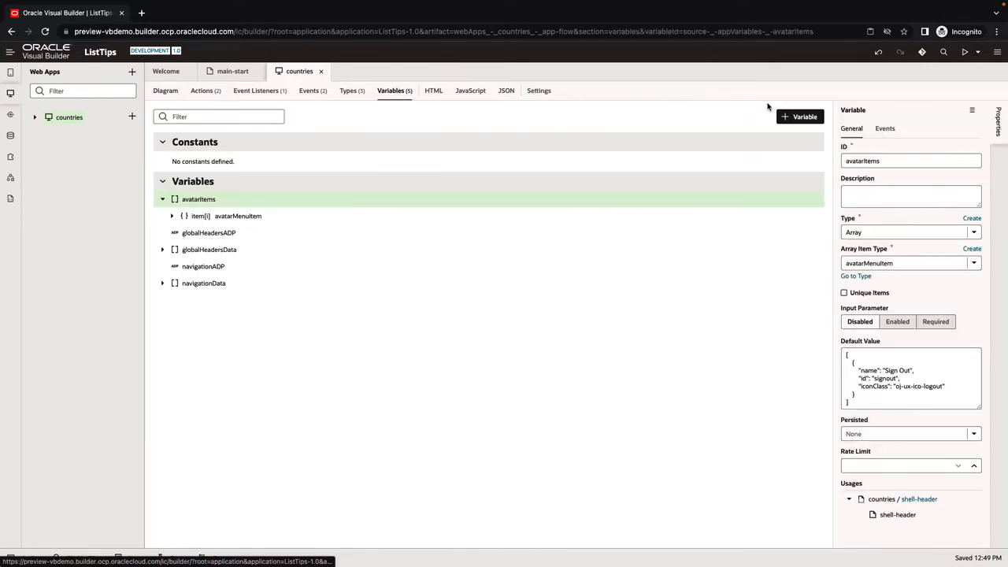
click(801, 117)
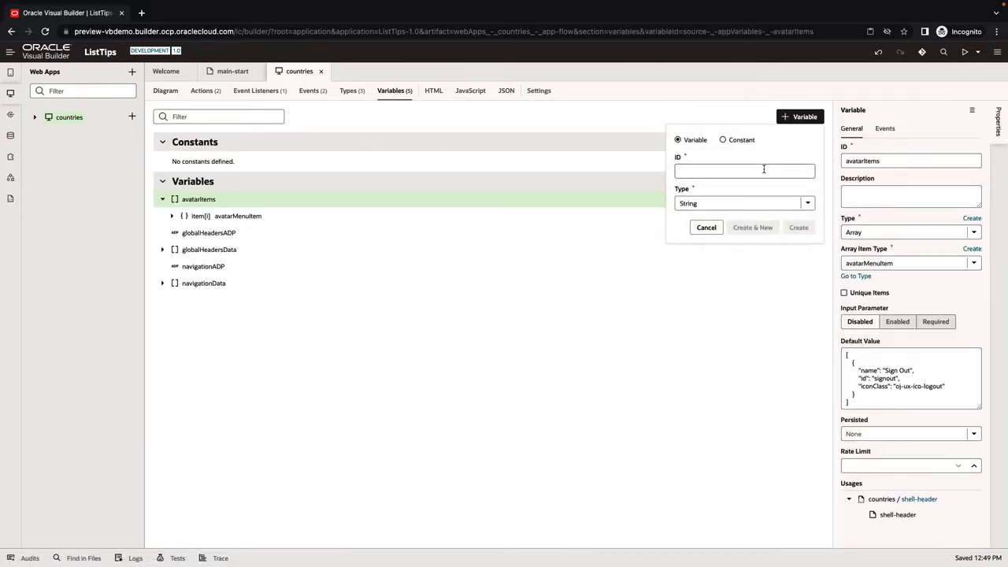
text(Countries)
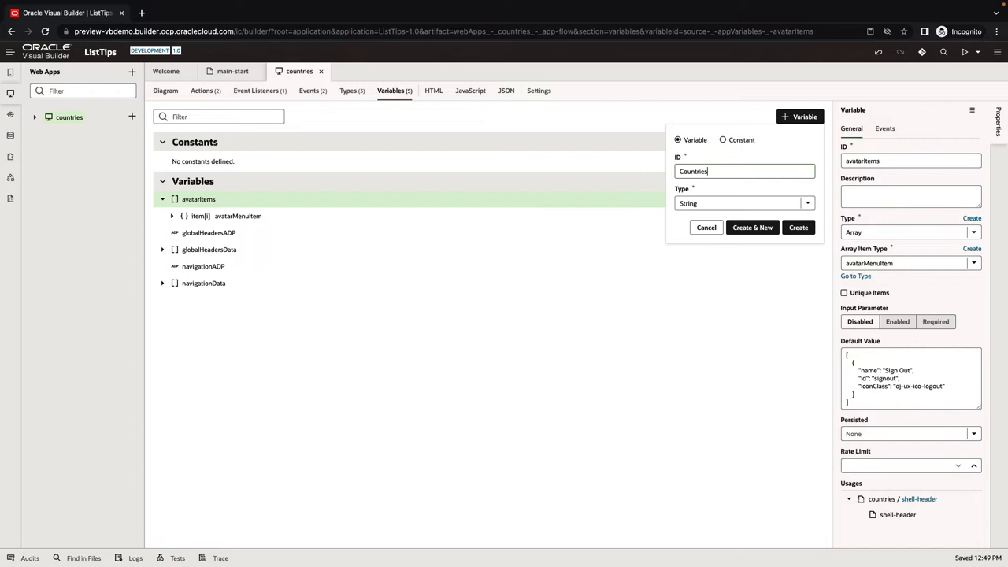
text(ADP)
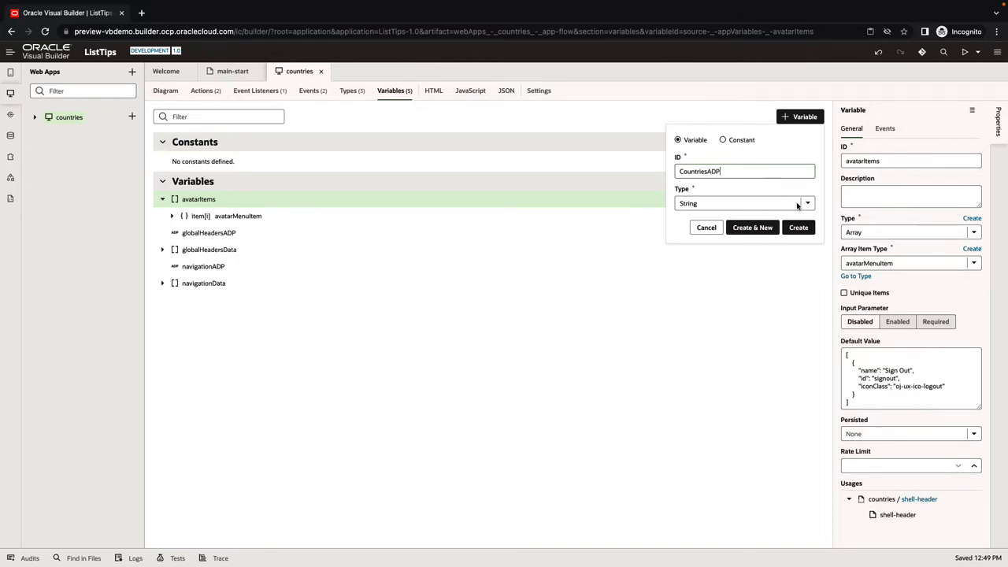
click(808, 203)
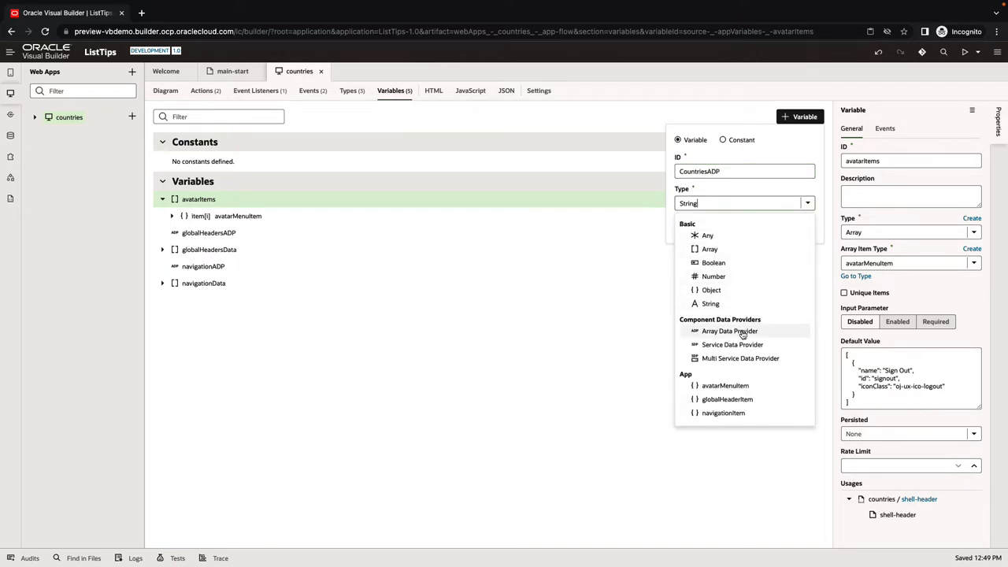
click(729, 331)
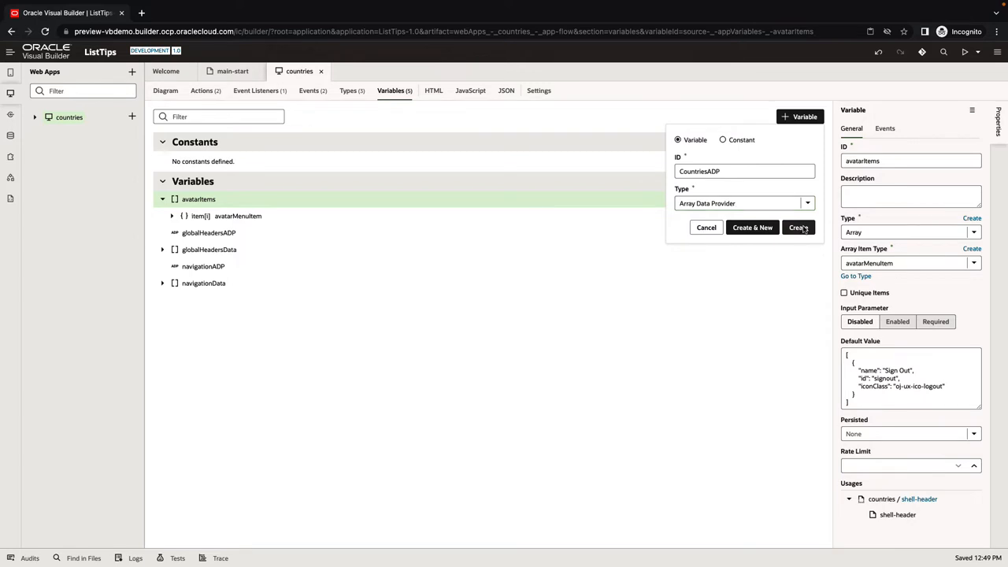
click(798, 228)
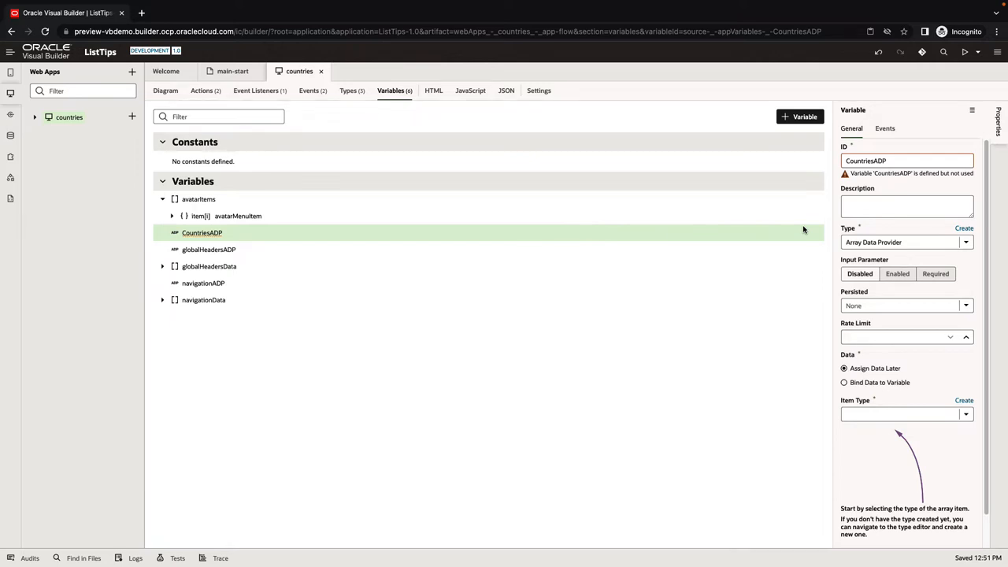
mouse_move(254, 232)
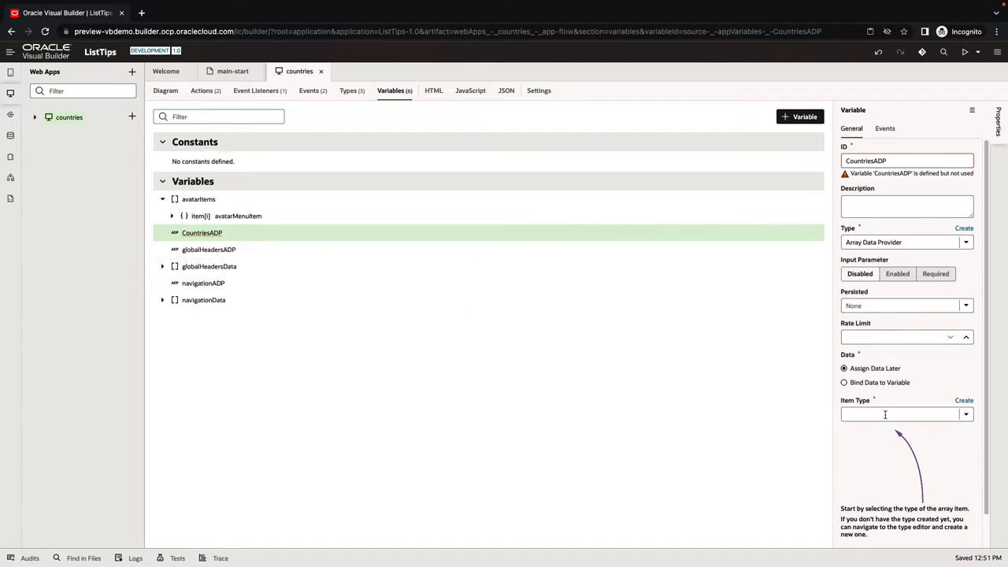
mouse_move(354, 107)
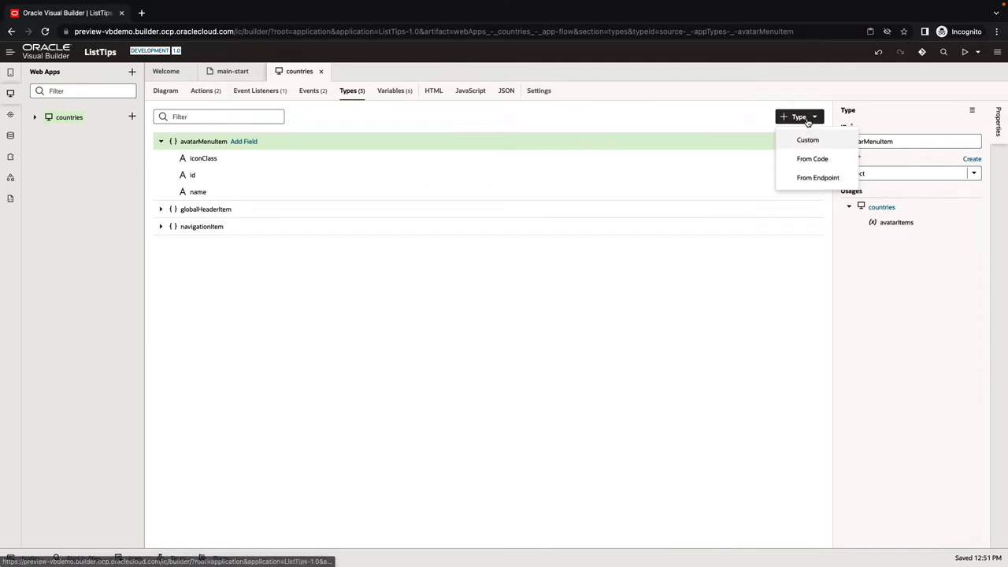
Build a CountryType type from getAll with alpha2Code, capital, name, area and flag
click(817, 177)
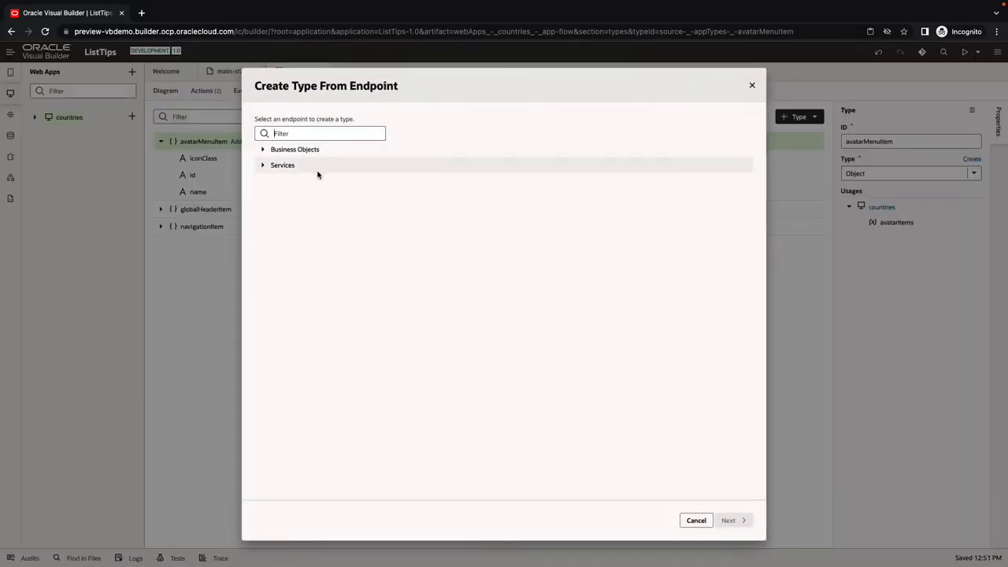
click(263, 165)
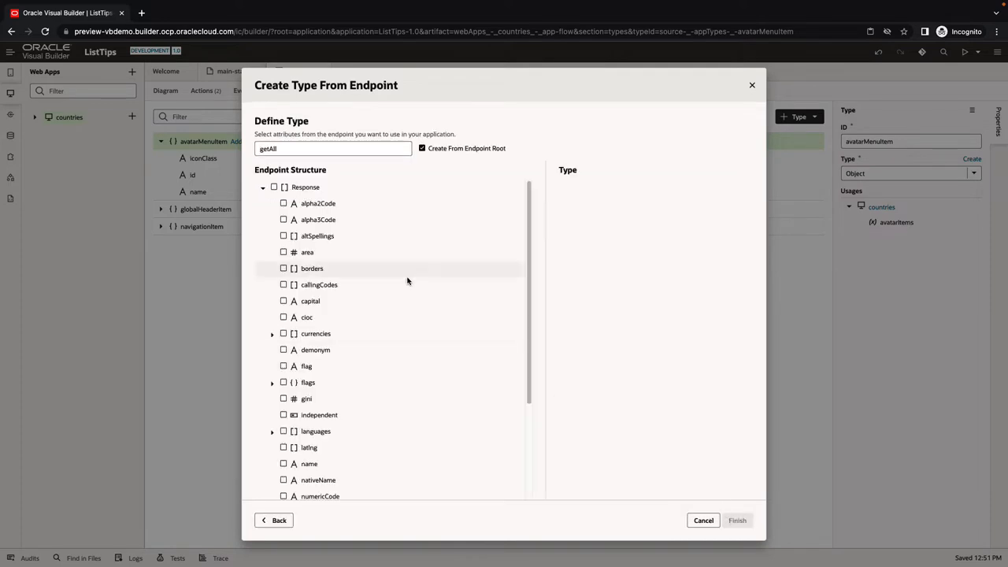
mouse_move(314, 252)
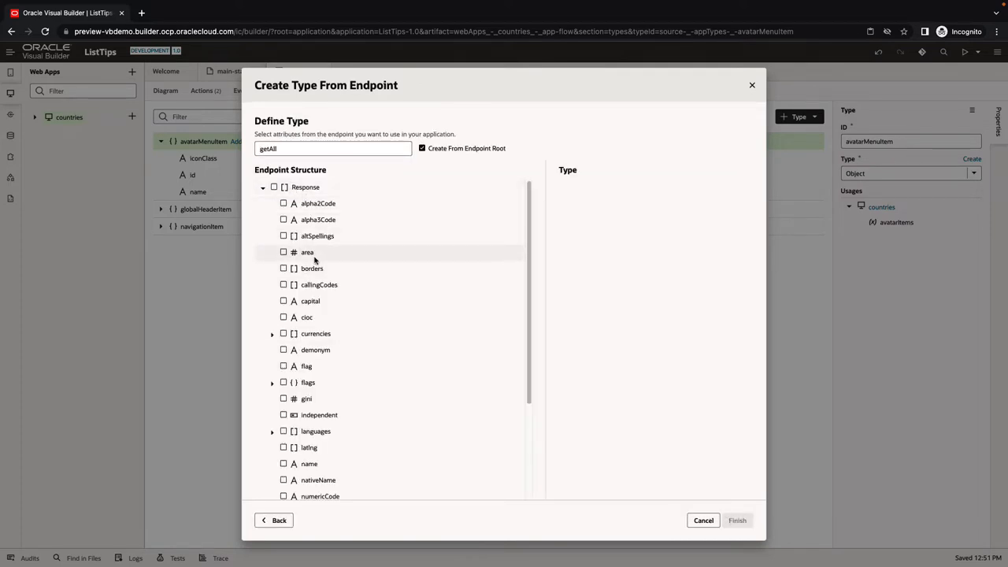
click(283, 203)
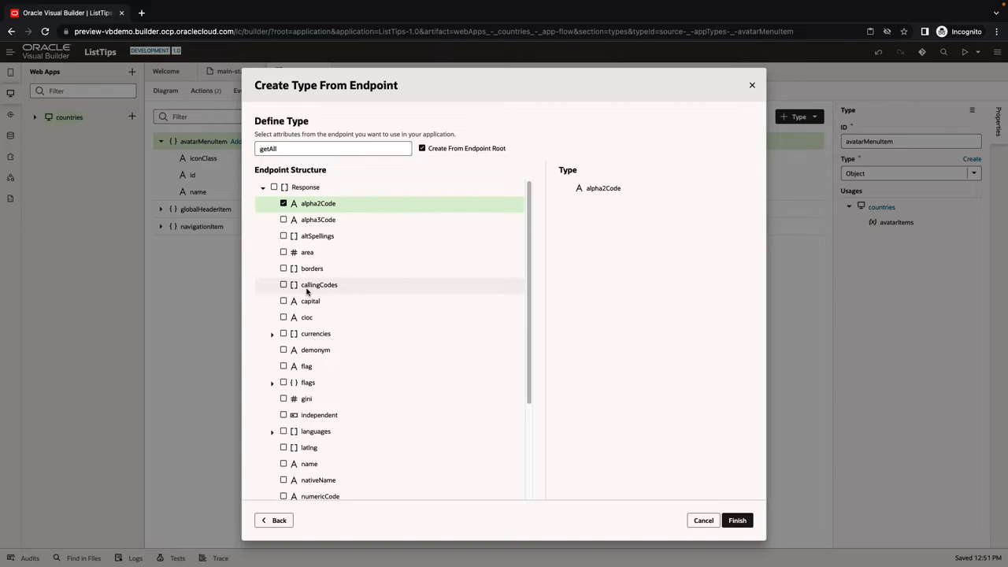
click(283, 300)
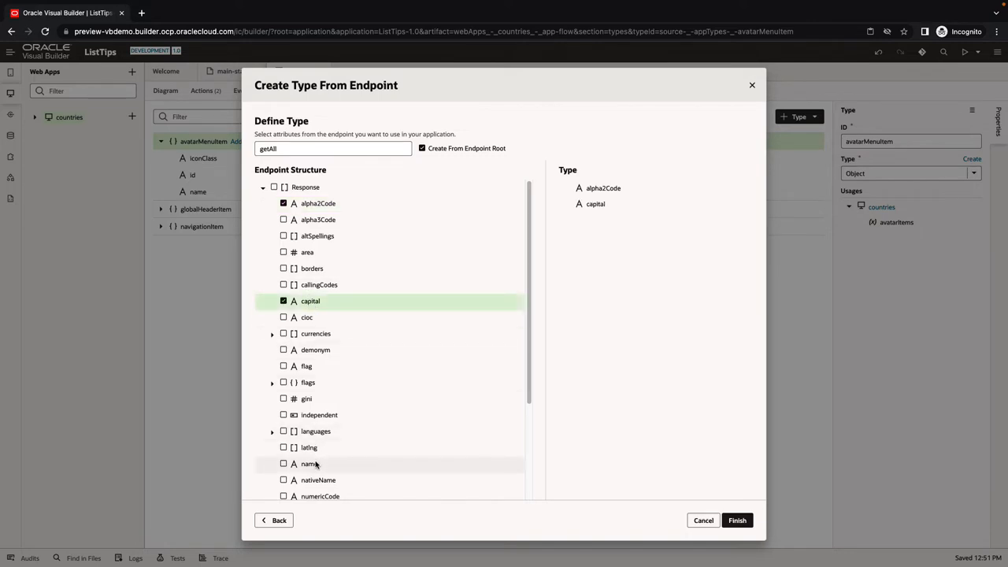
click(283, 365)
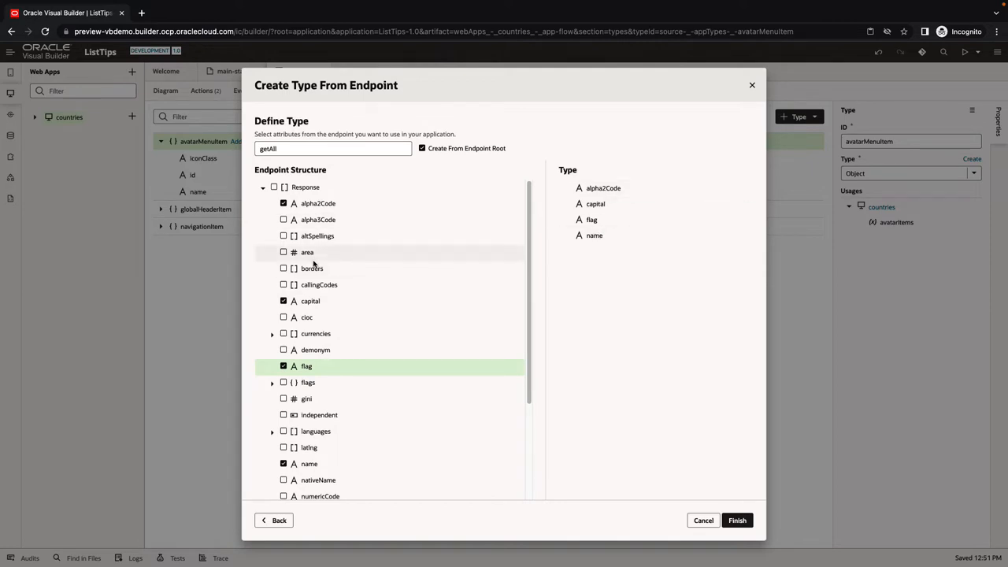
click(284, 252)
text(CountryType)
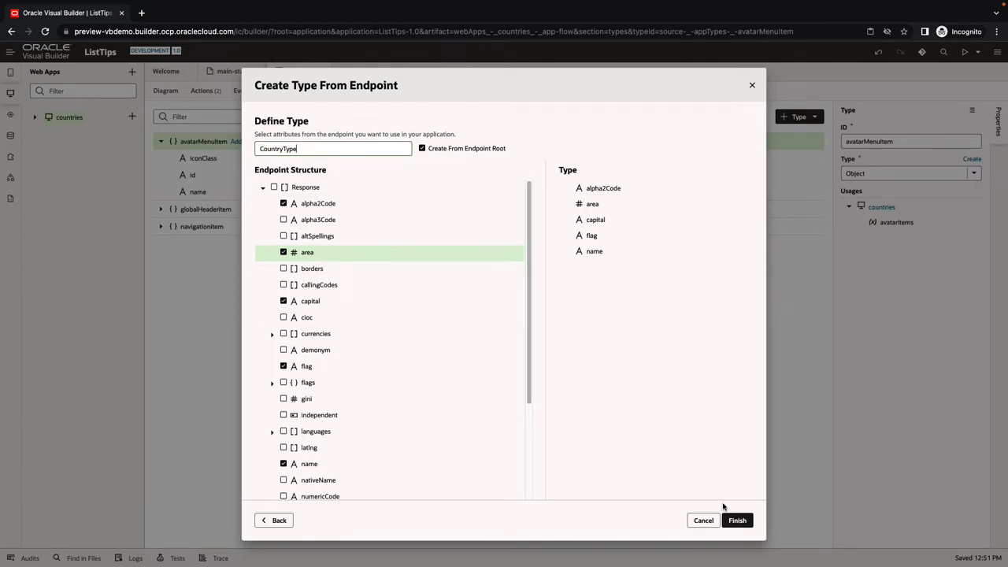
click(737, 520)
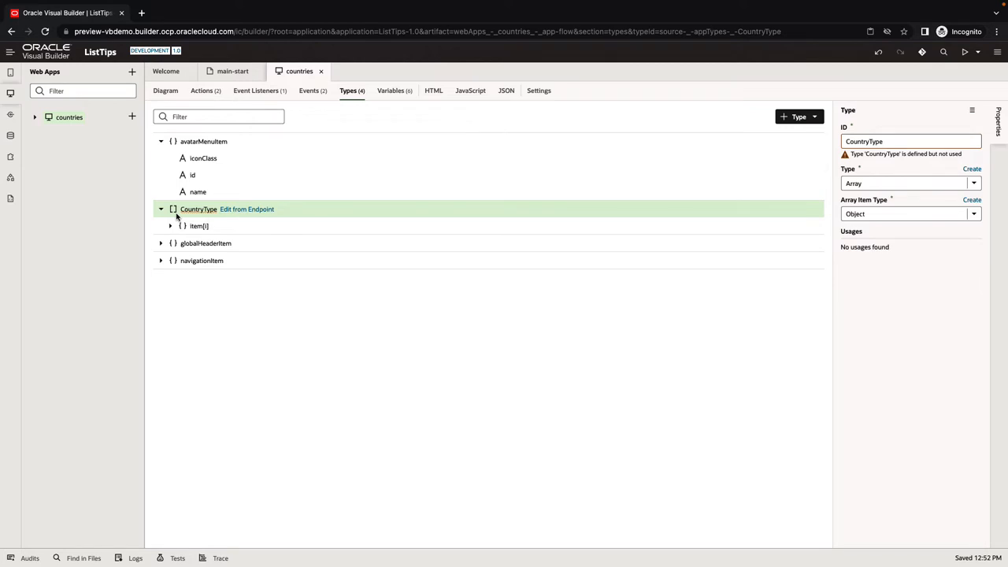
mouse_move(929, 122)
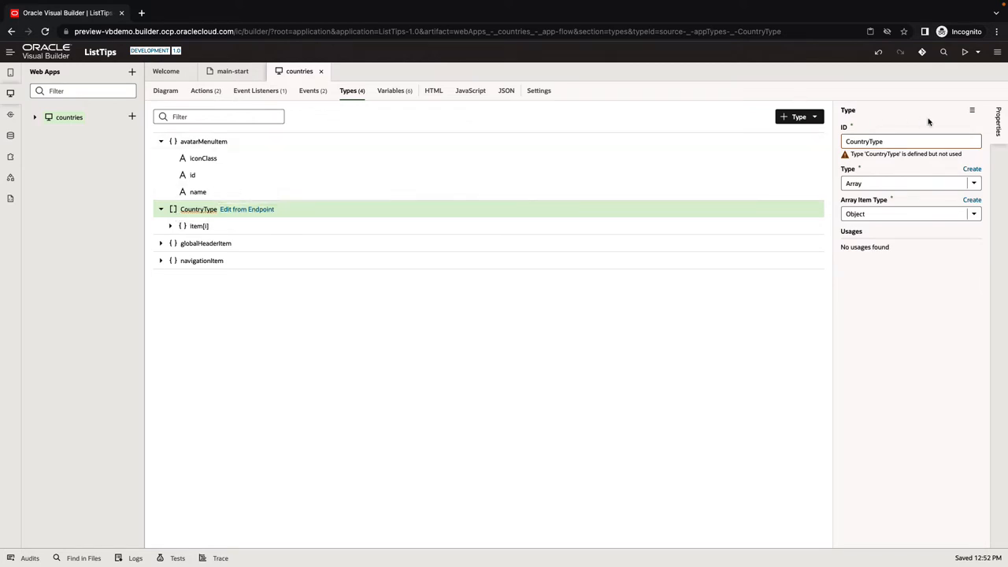
Delete the array brackets around CountryType in its JSON definition
click(972, 110)
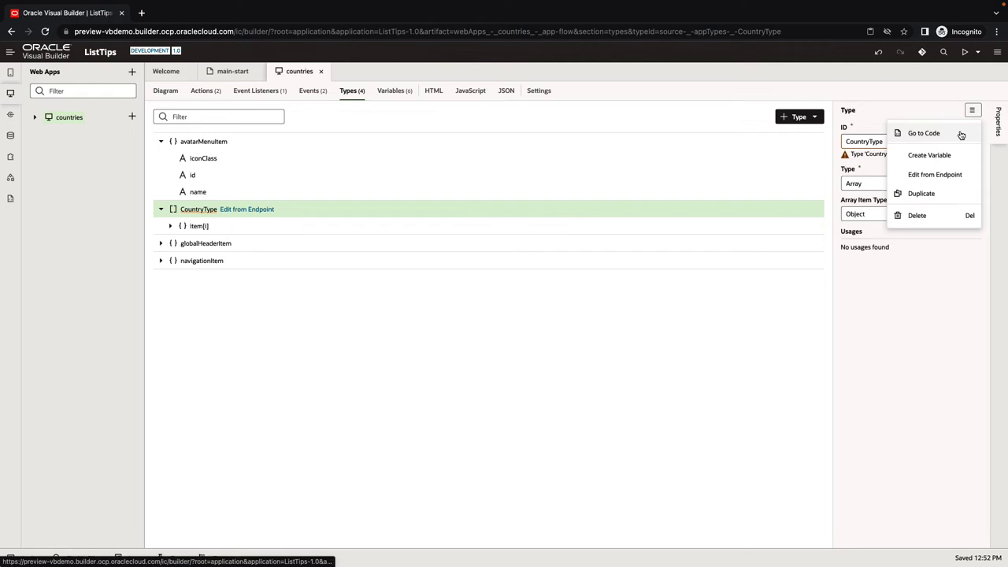
click(923, 132)
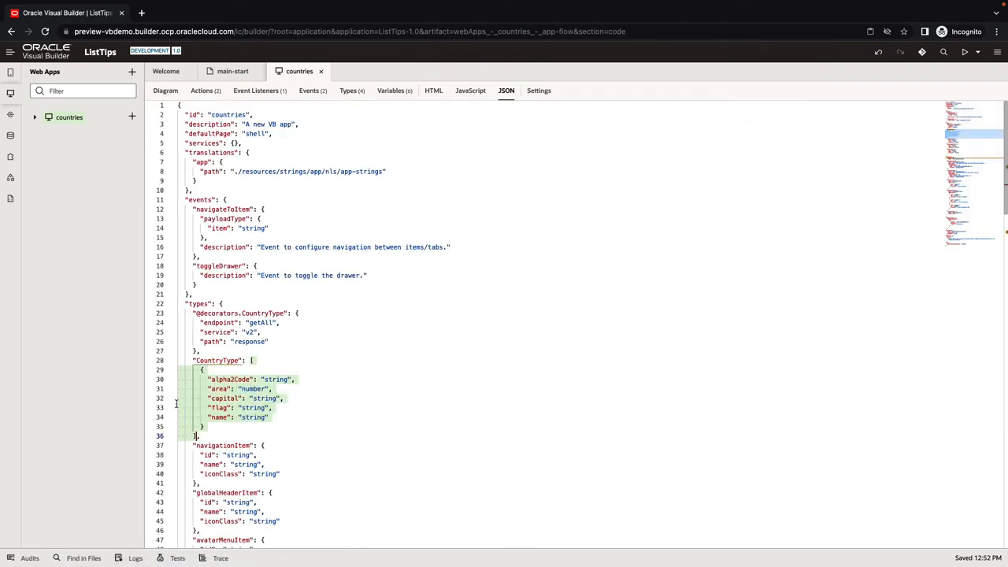
click(250, 360)
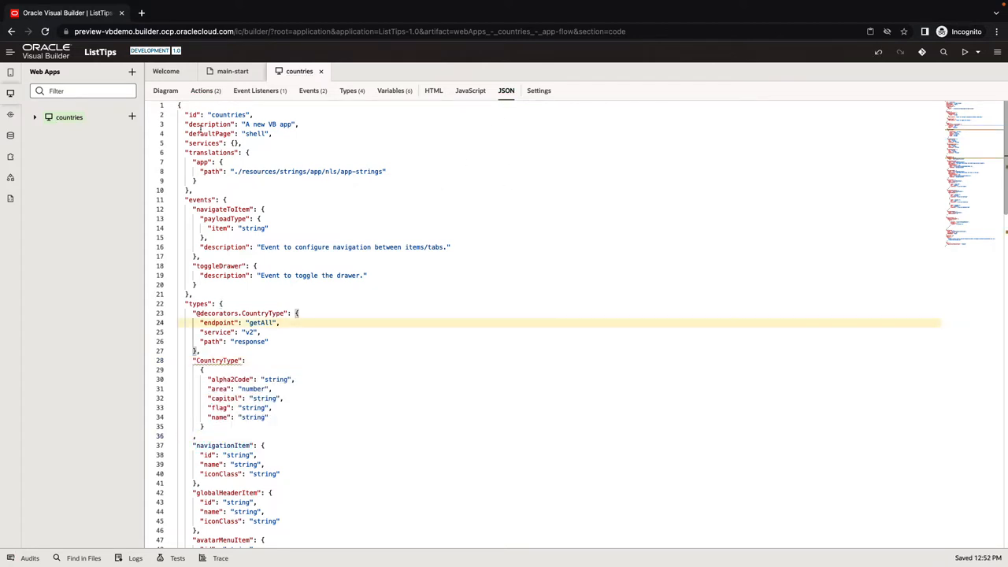
click(348, 90)
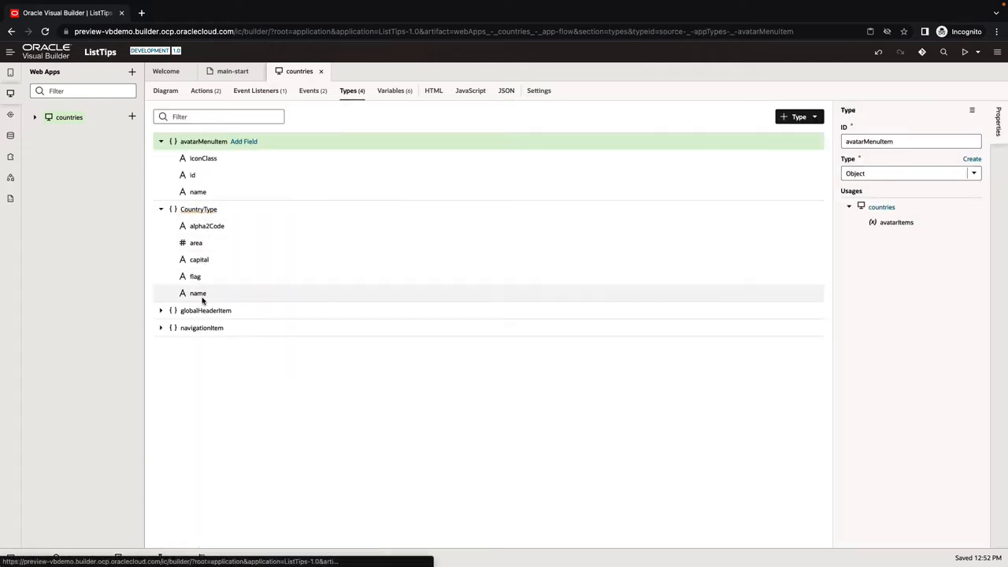
mouse_move(196, 276)
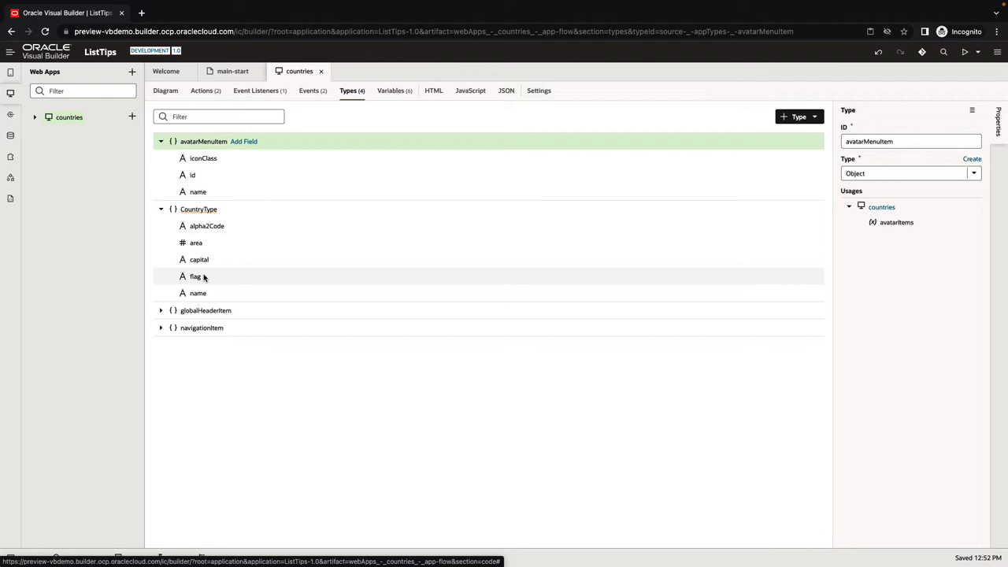
Give CountriesADP the item type CountryType with alpha2Code as key attribute
click(391, 90)
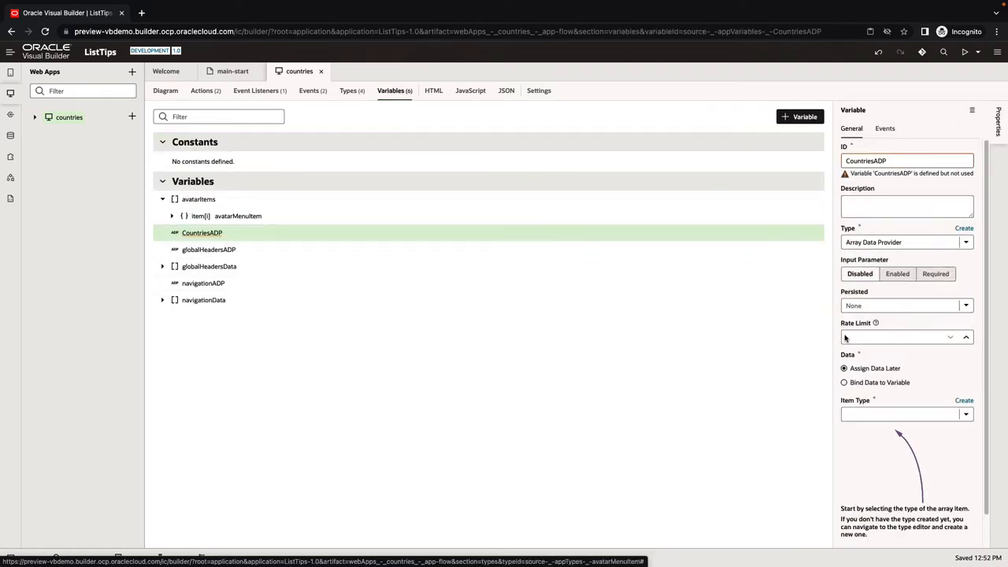
click(966, 414)
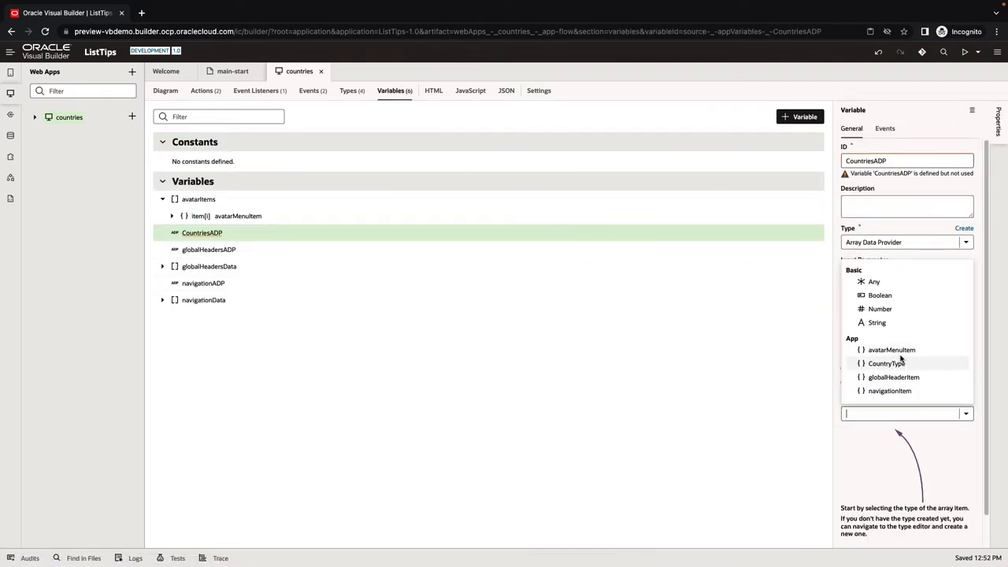
click(887, 364)
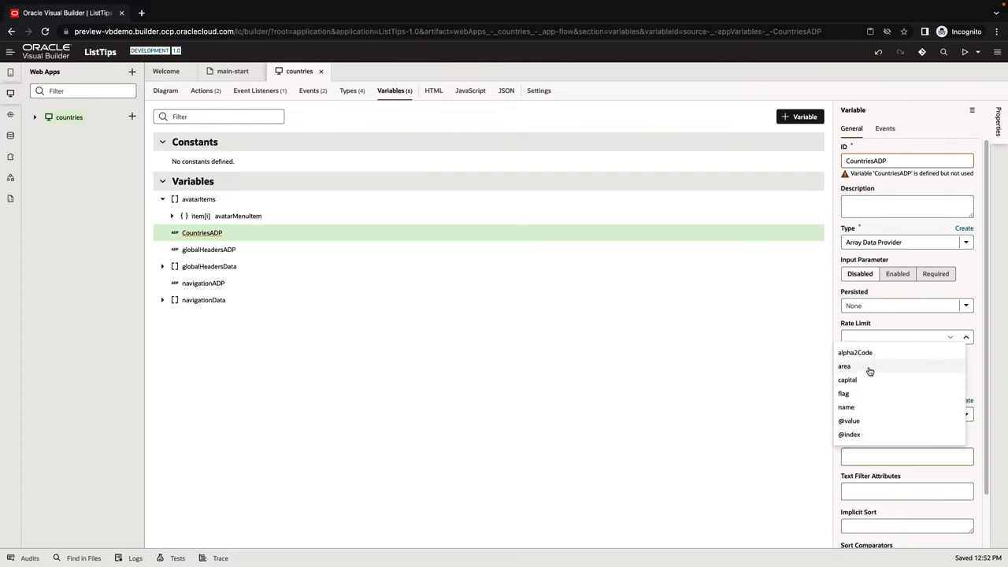
click(856, 352)
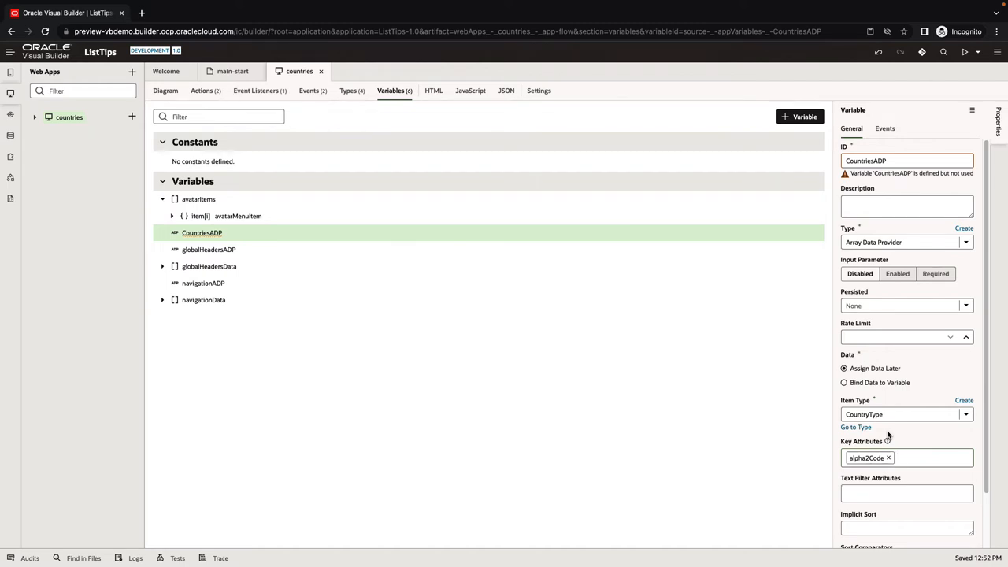
mouse_move(298, 168)
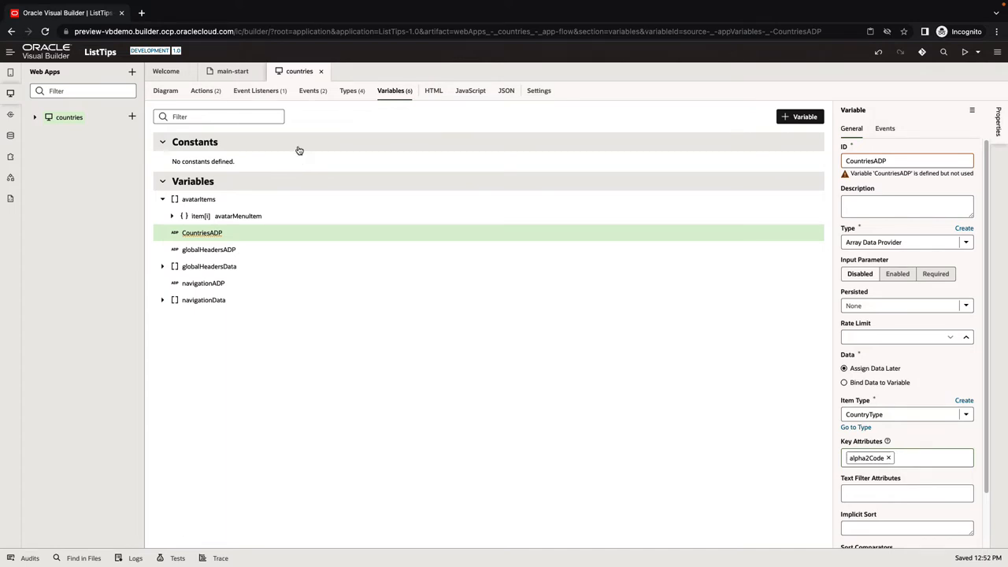
click(255, 90)
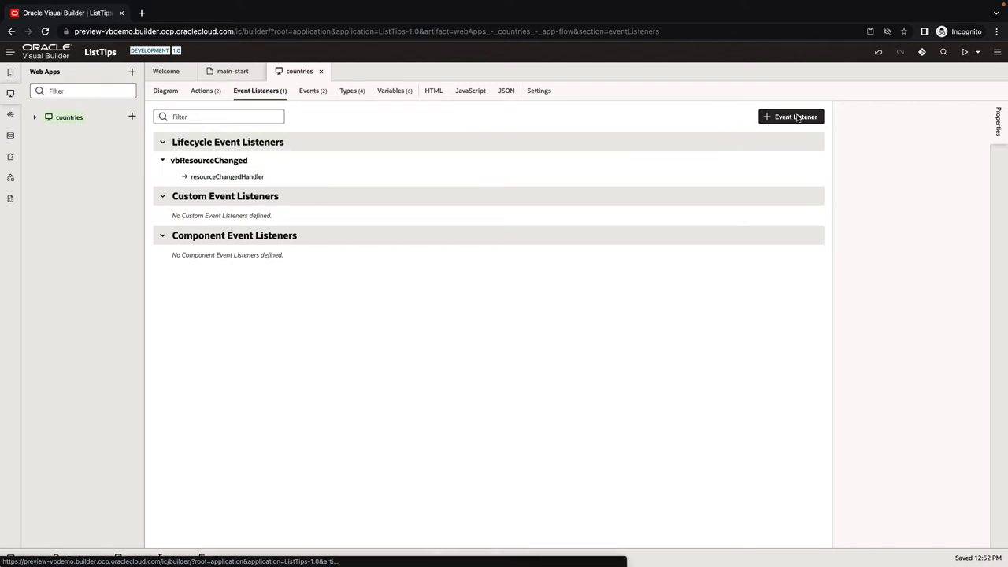
Add a vbEnter event listener that calls a new PopulateLists application action chain
click(791, 117)
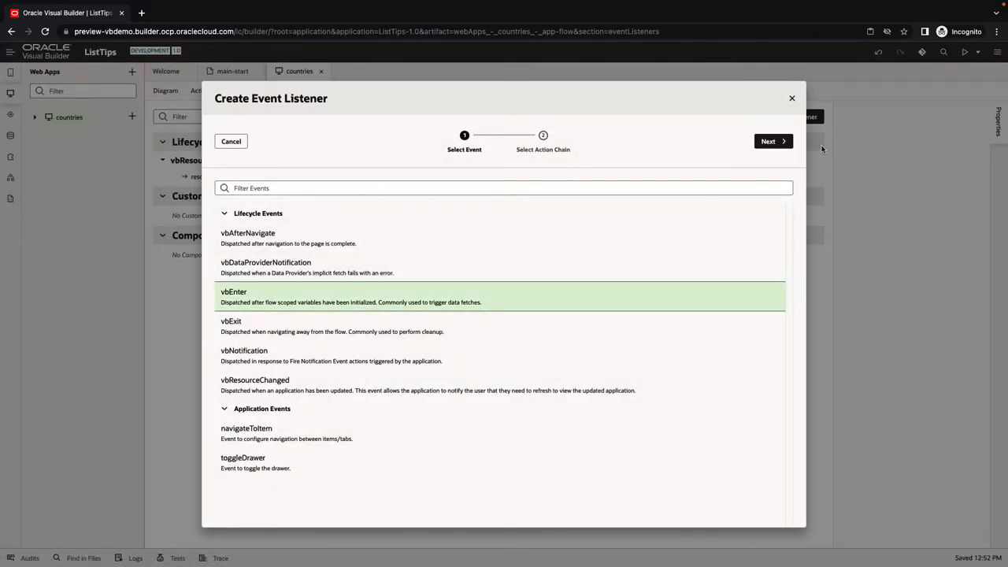
click(770, 141)
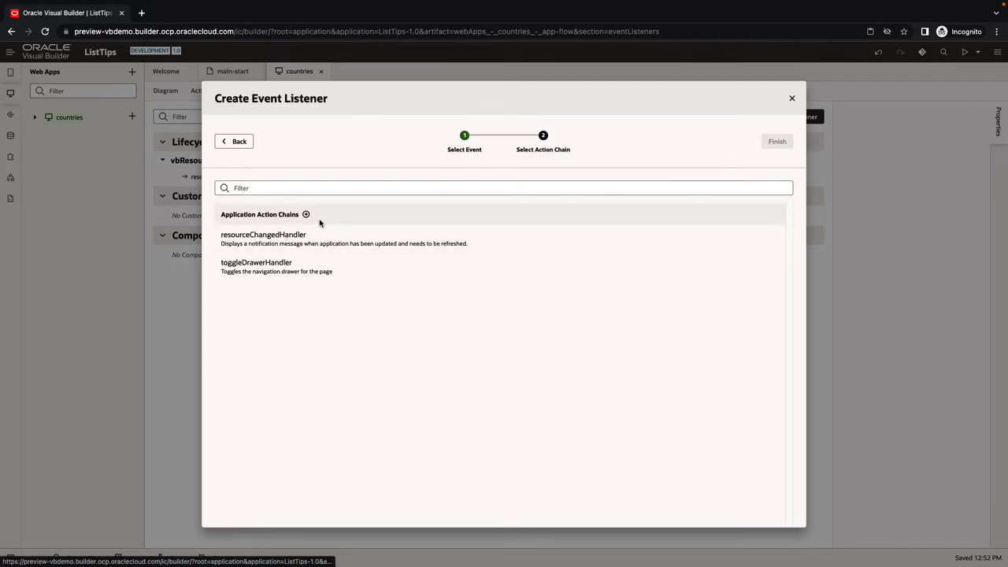
click(306, 214)
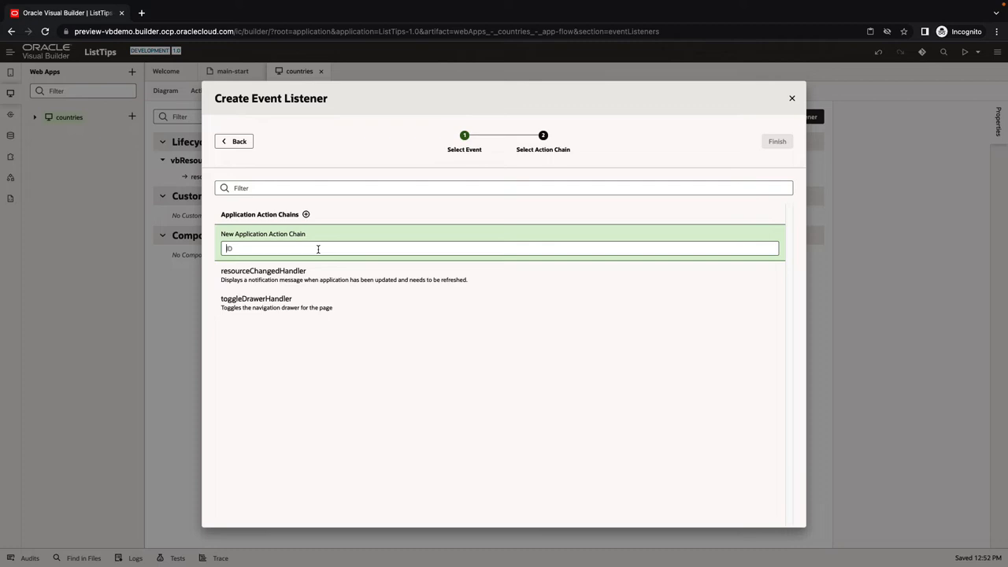
text(Populate)
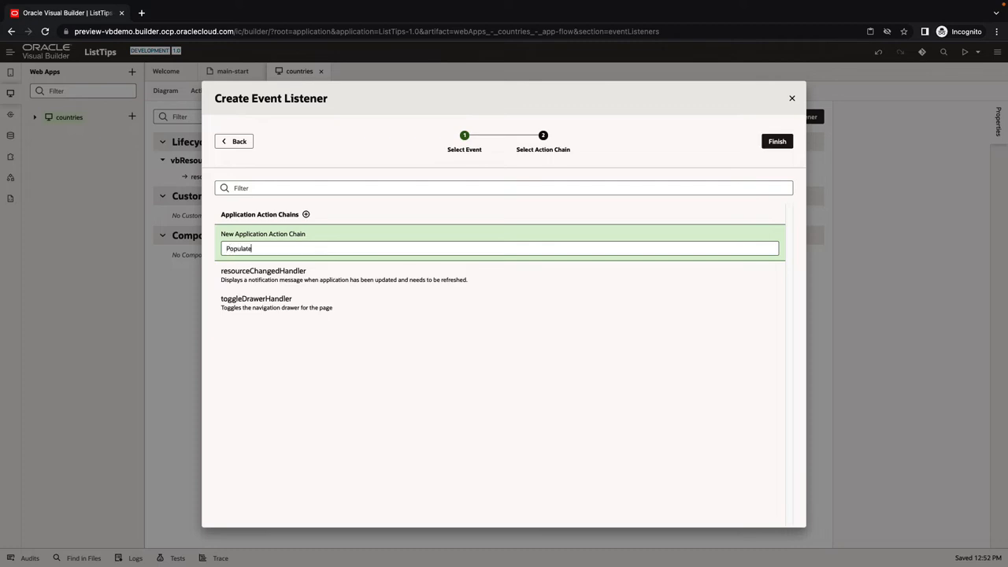
text(Lists)
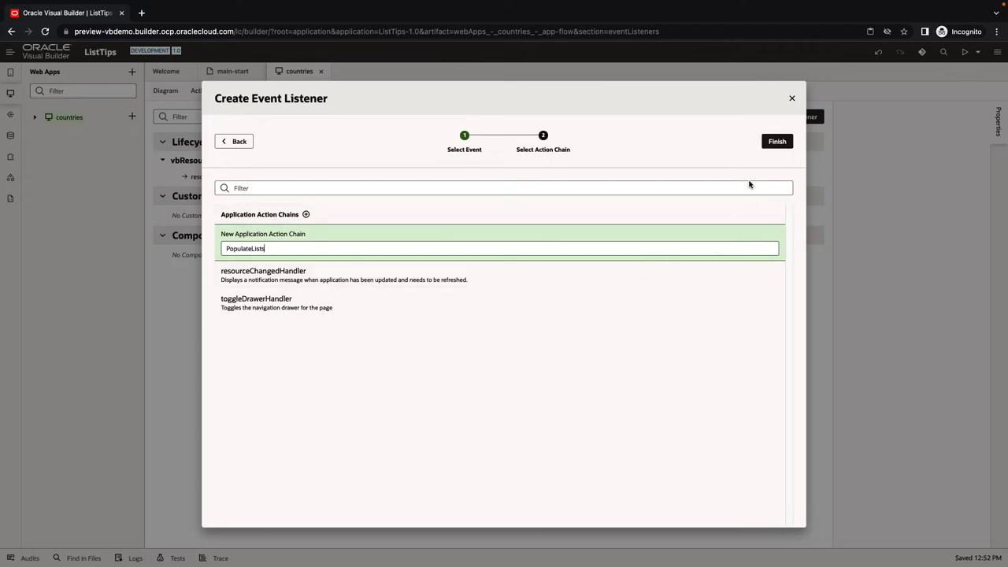
click(777, 141)
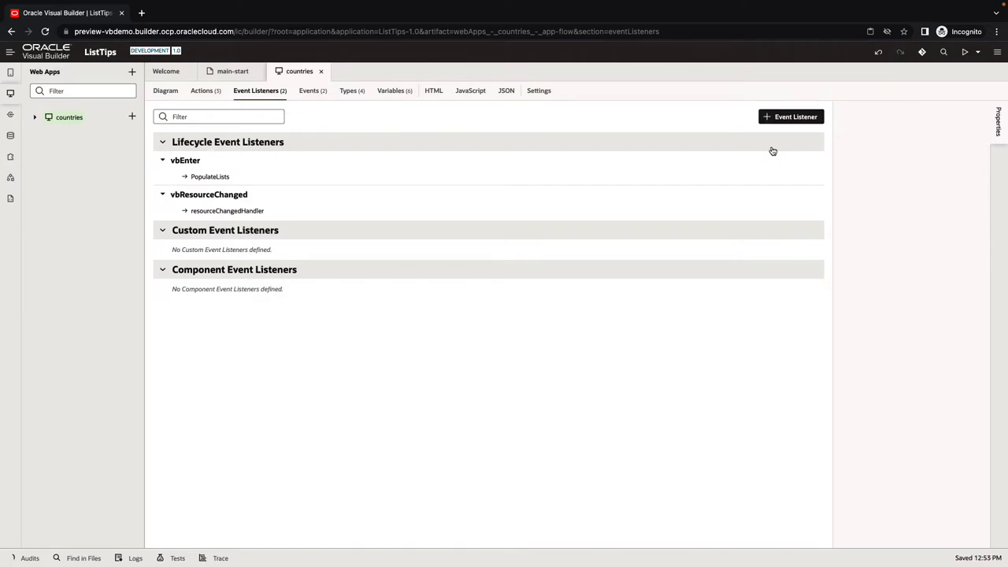
mouse_move(220, 176)
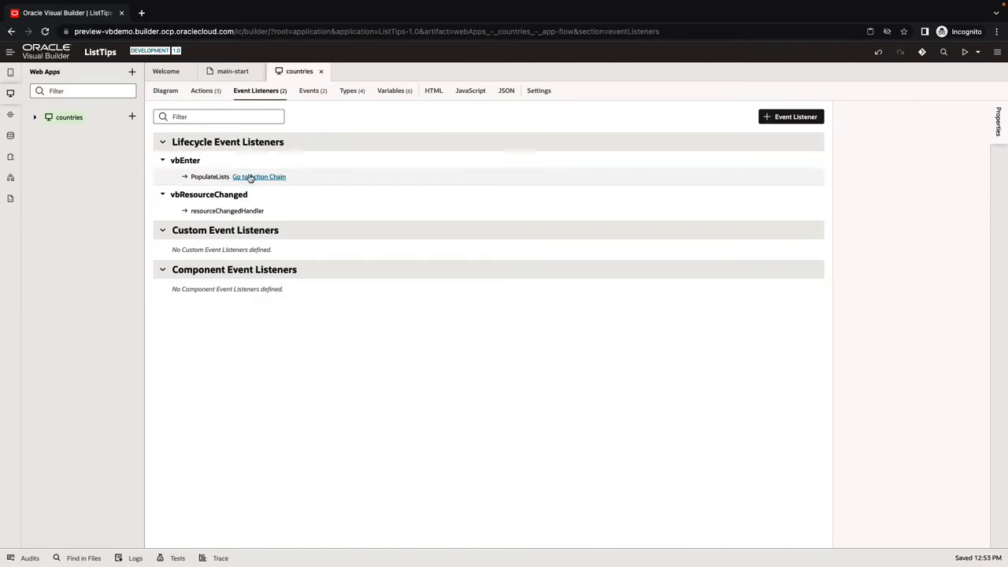
Point PopulateLists' Call REST action at the v2 getAll endpoint
click(260, 176)
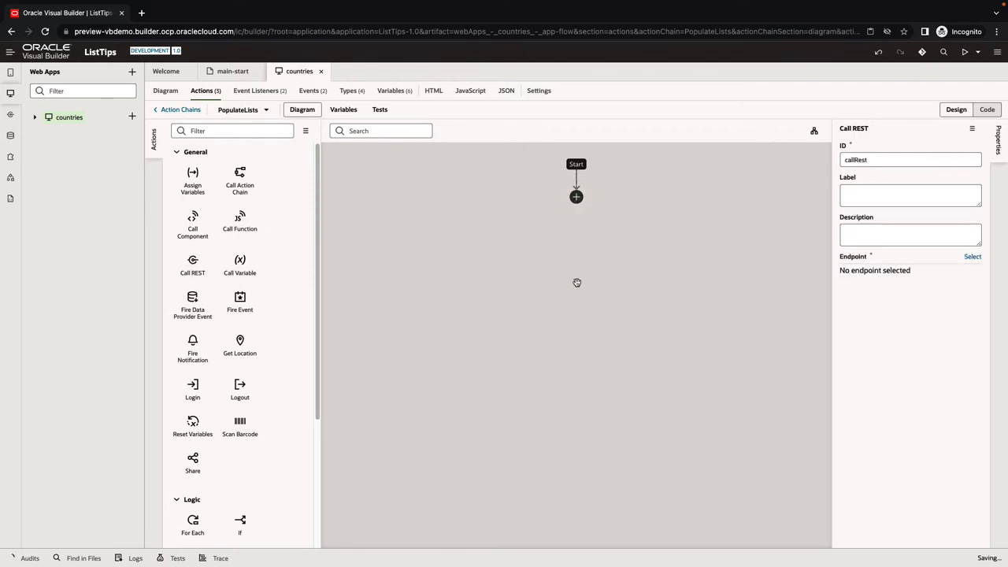
click(973, 256)
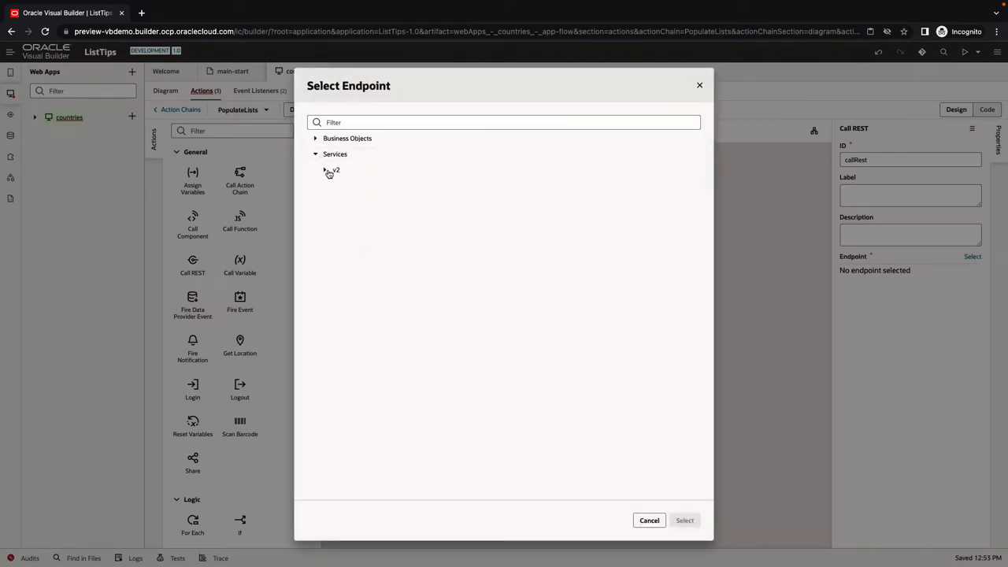
click(649, 520)
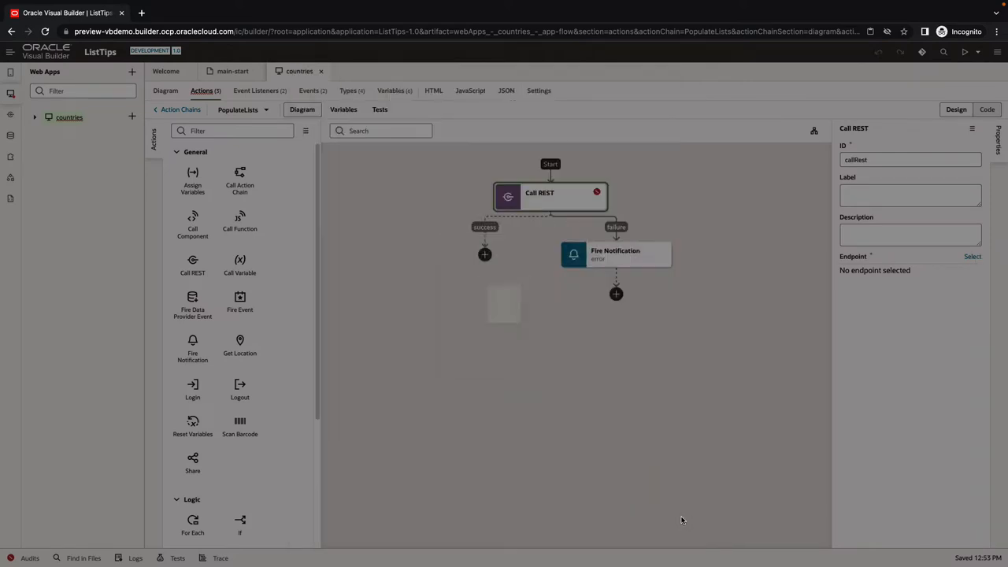
click(973, 257)
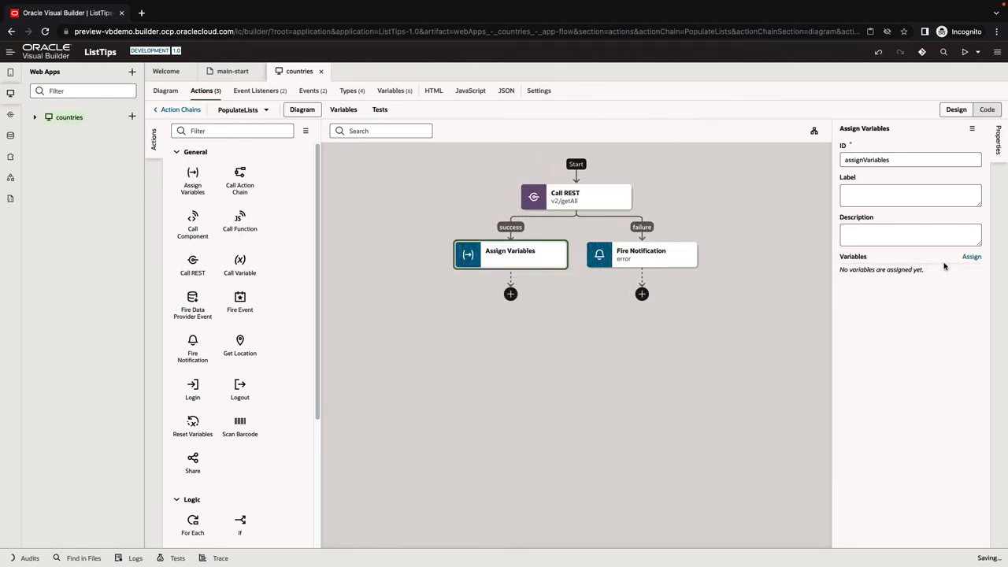
Map the callRestGetAll response body onto CountriesADP data, resetting target to empty, and save
click(973, 256)
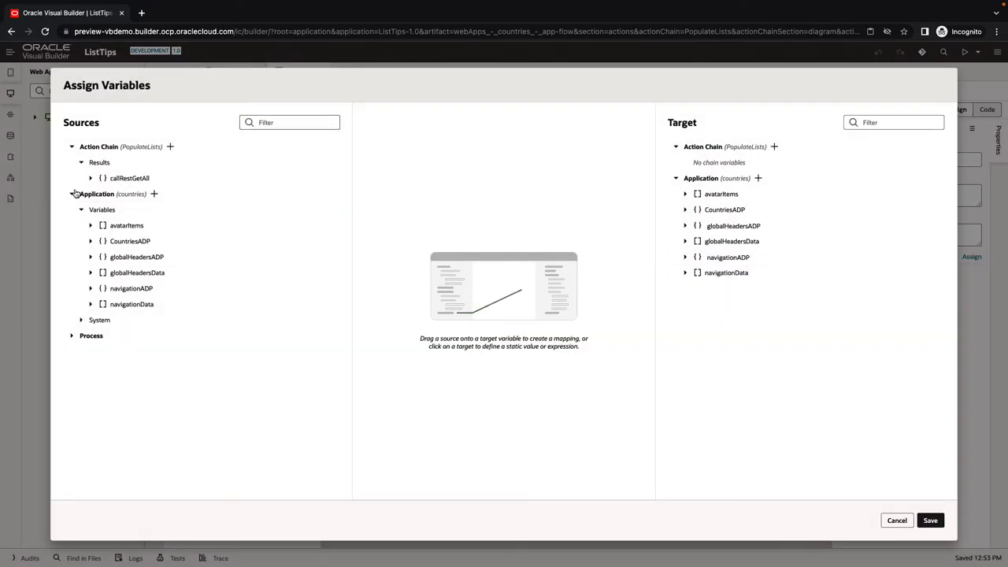
click(91, 178)
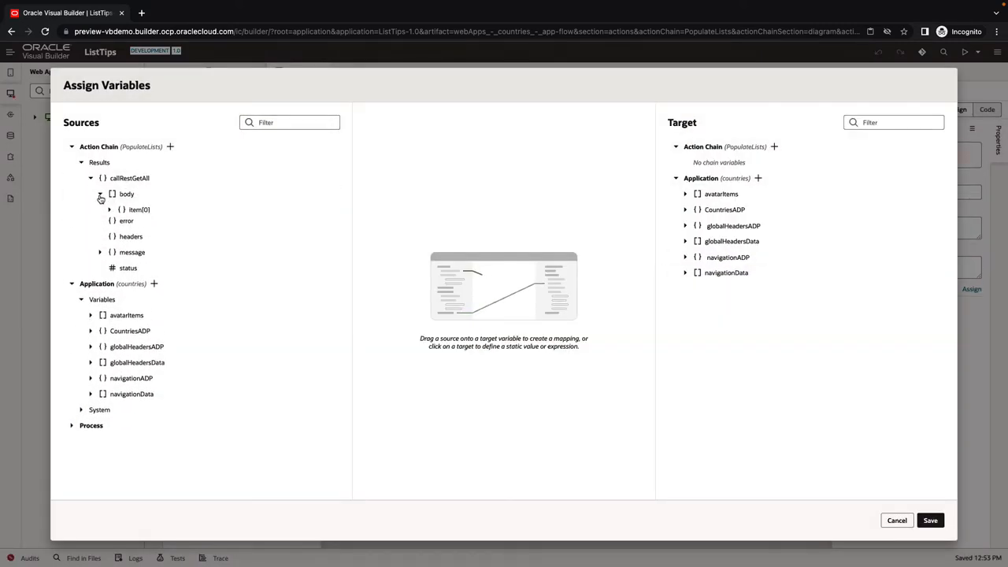
click(110, 210)
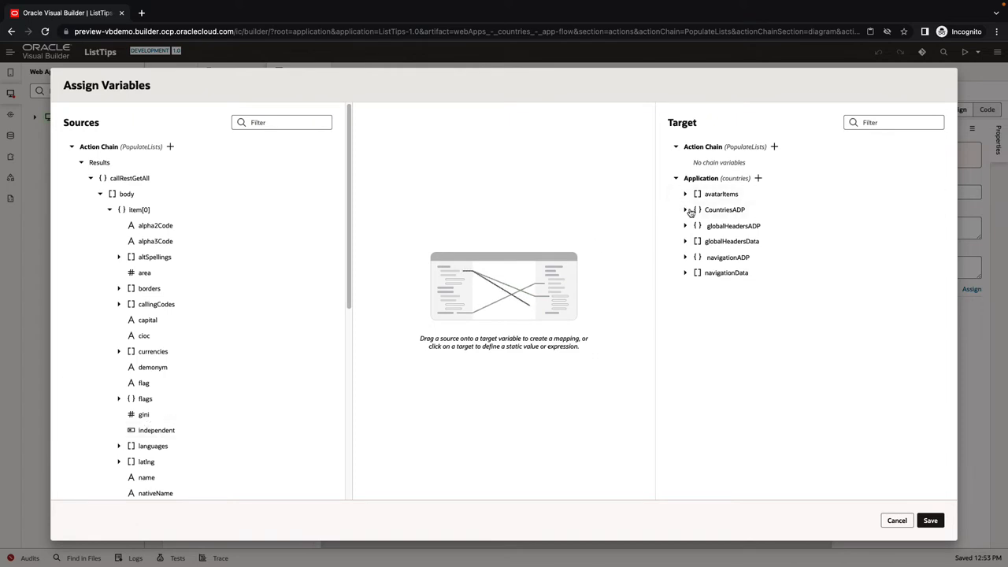
click(685, 210)
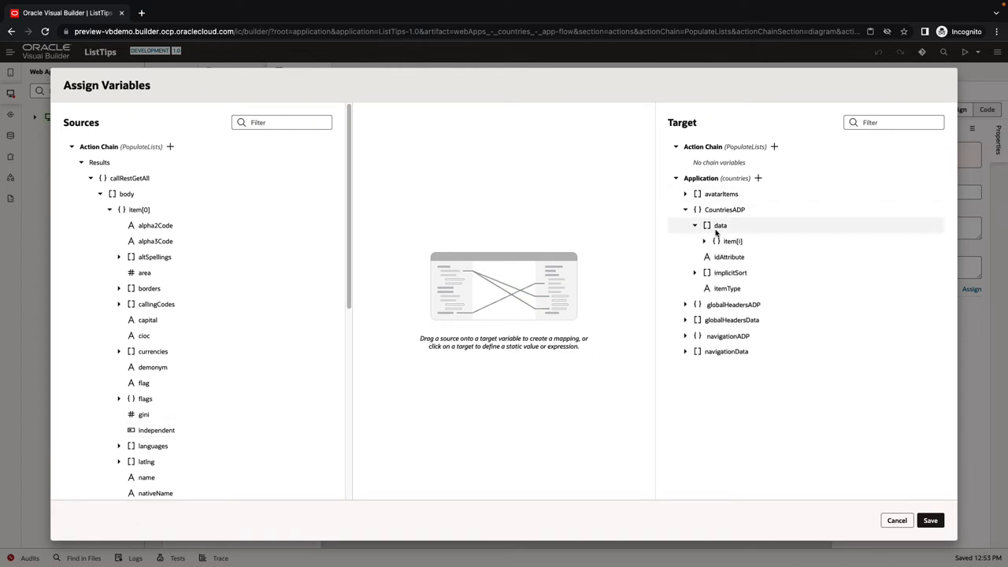
click(705, 241)
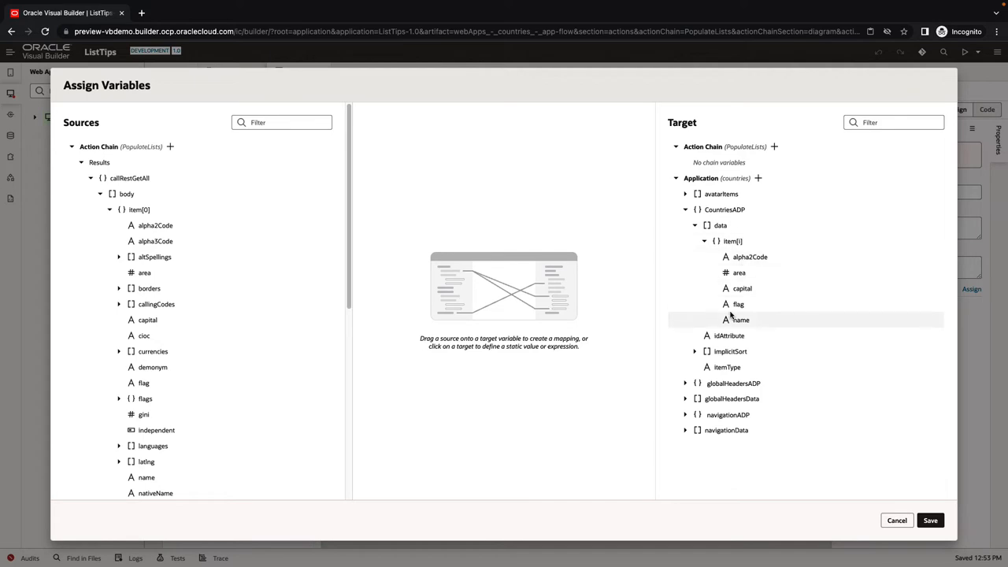
click(126, 194)
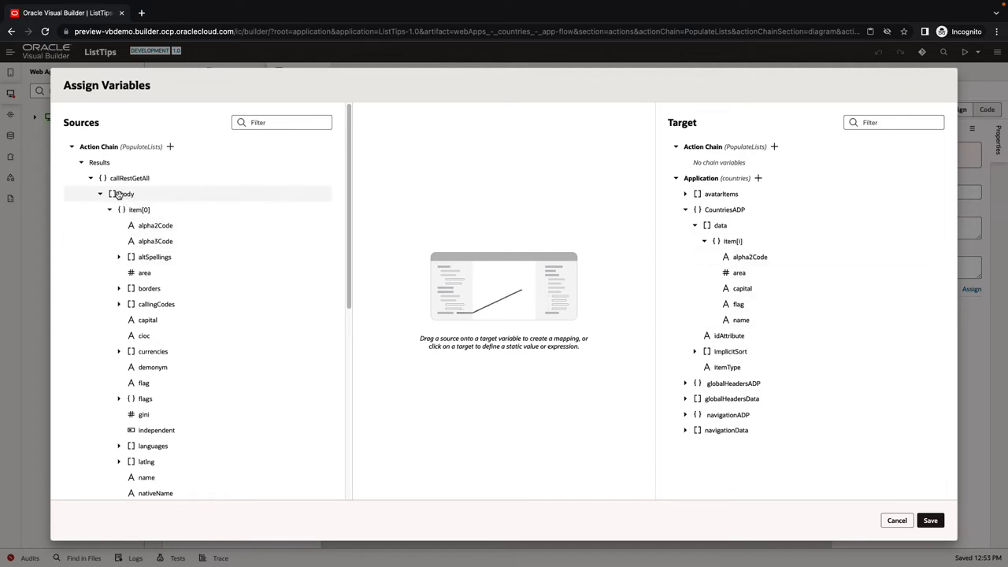
click(720, 225)
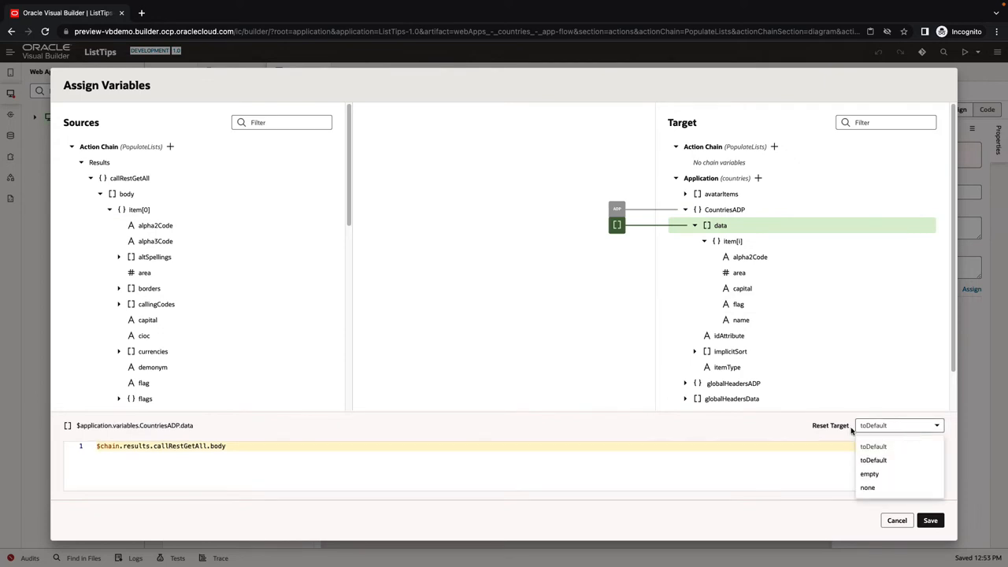
click(870, 473)
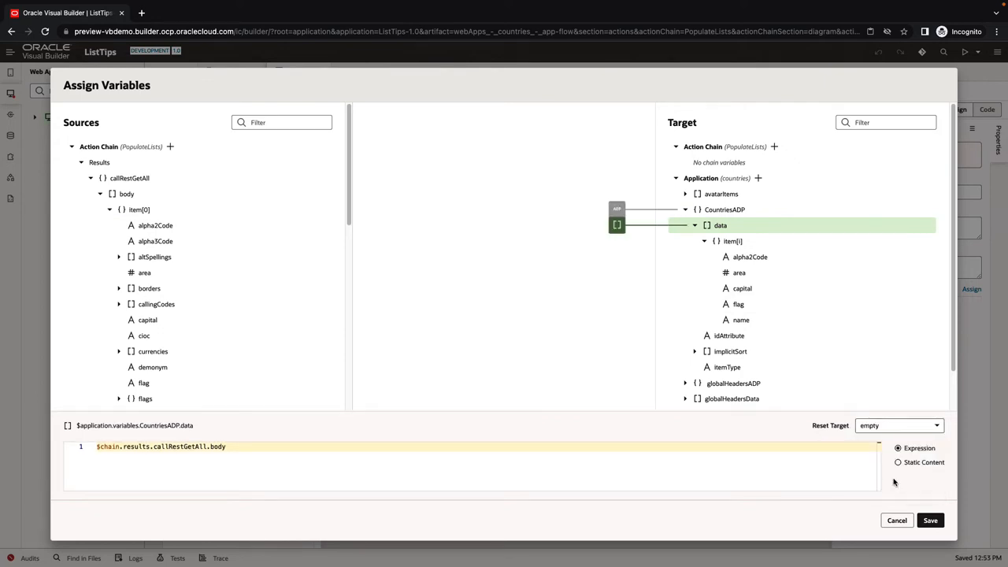
click(930, 520)
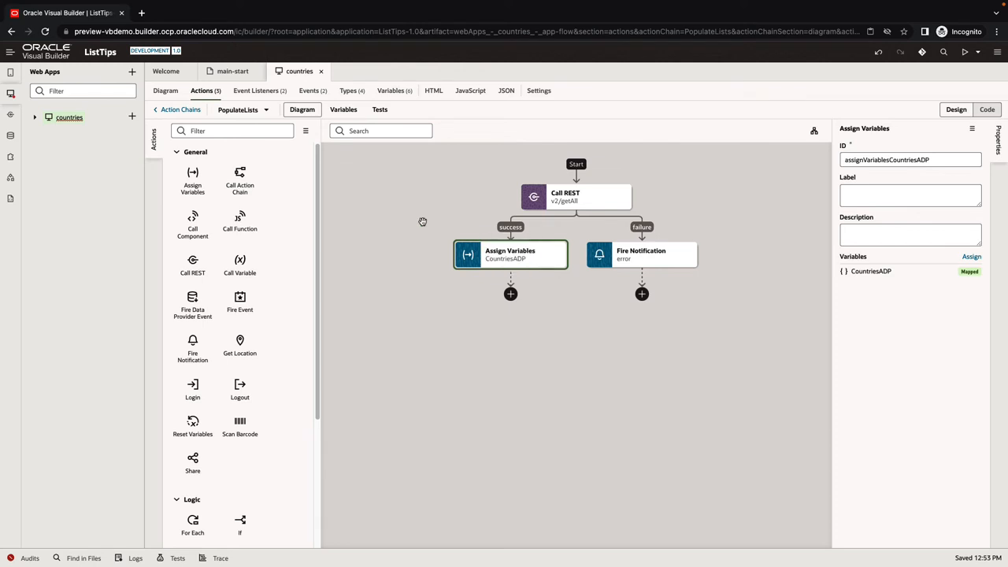
Bind the main-start select's Data to CountriesADP and set Item Text to name
click(231, 71)
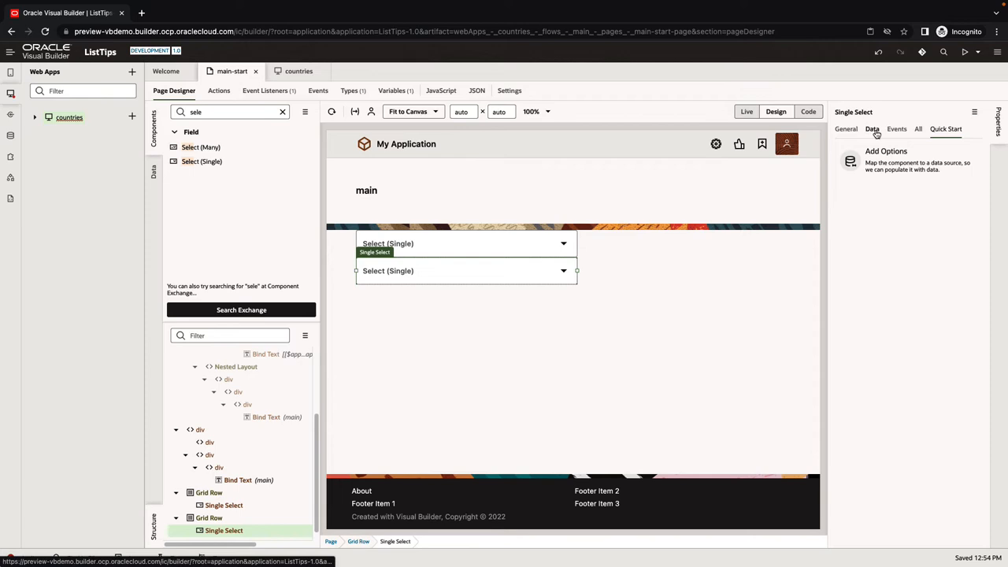
click(872, 128)
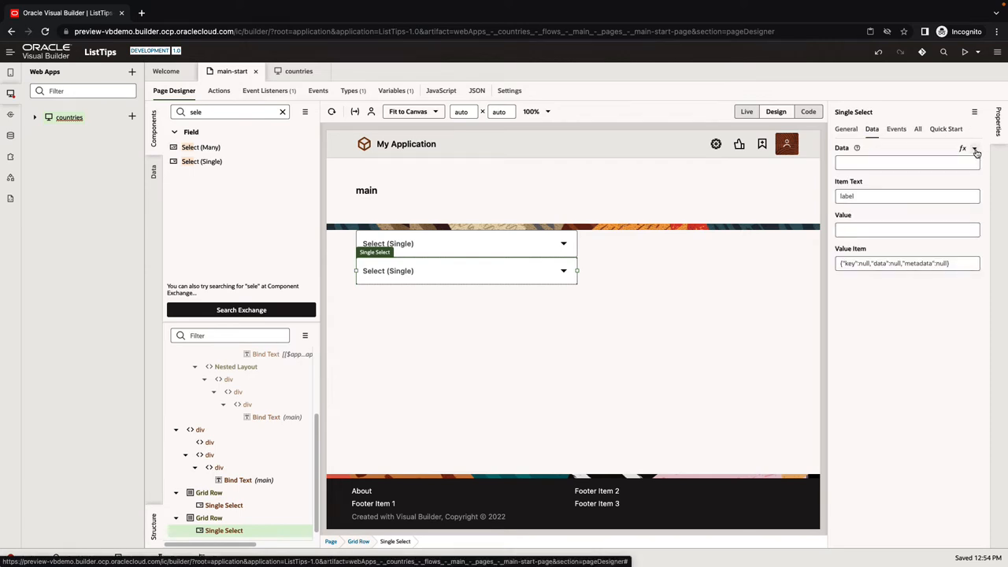
click(975, 149)
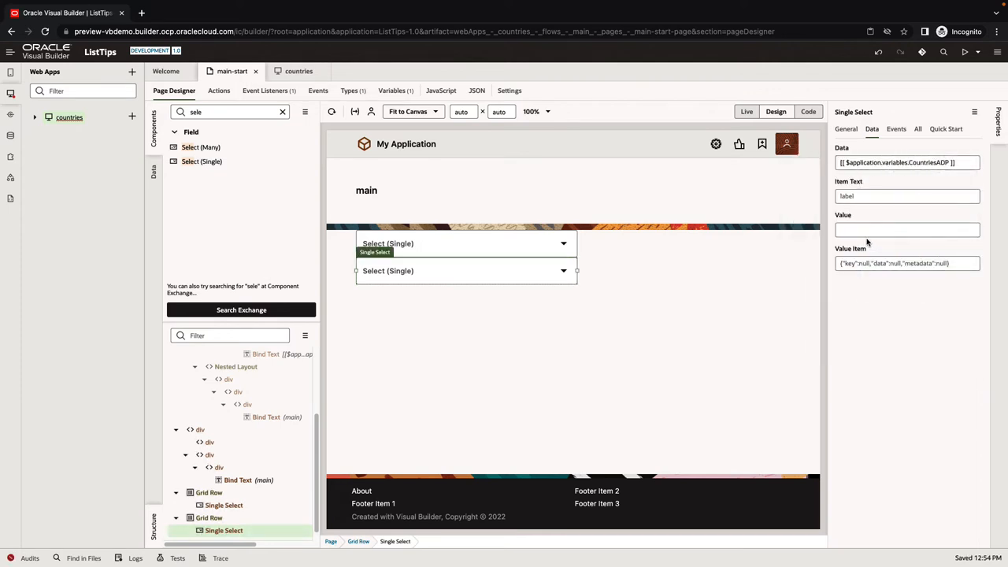
click(906, 196)
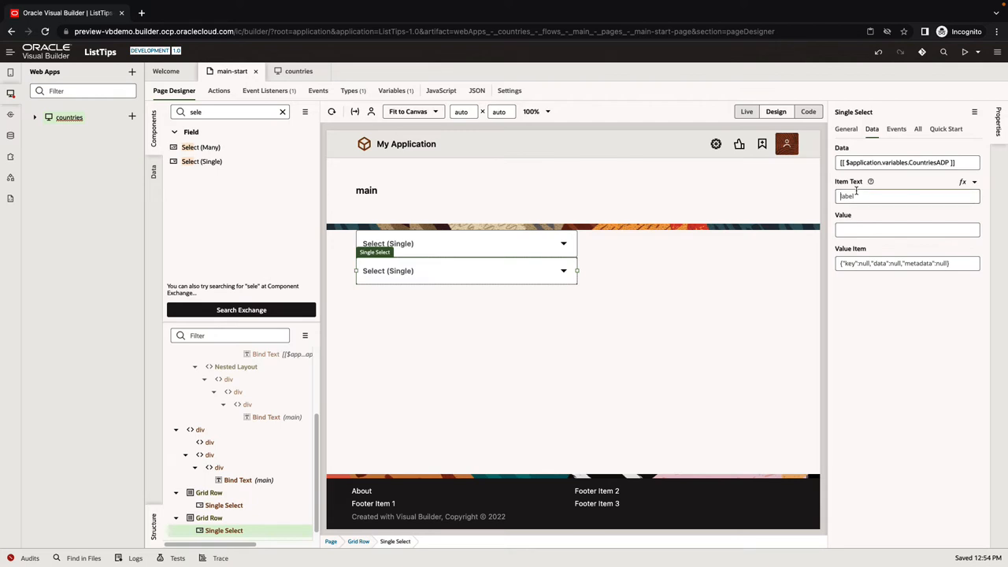
text(name)
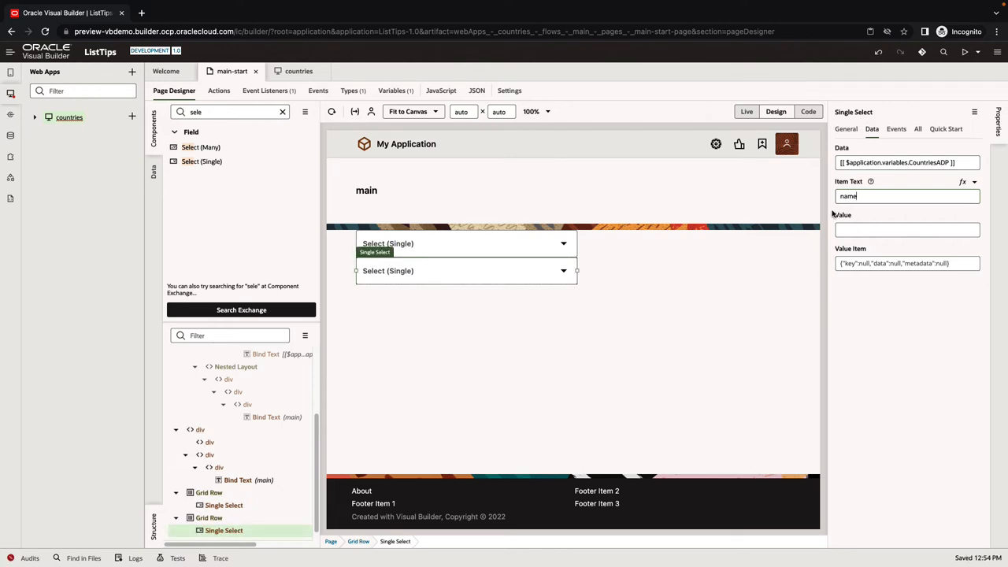
click(298, 71)
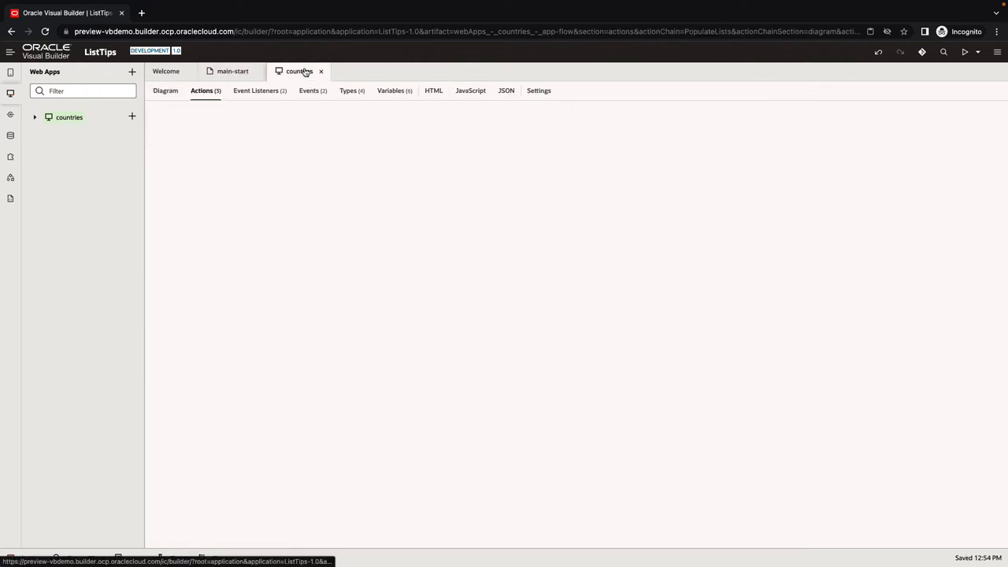
Review CountryType's fields under Types, then go back to main-start in live mode
click(349, 90)
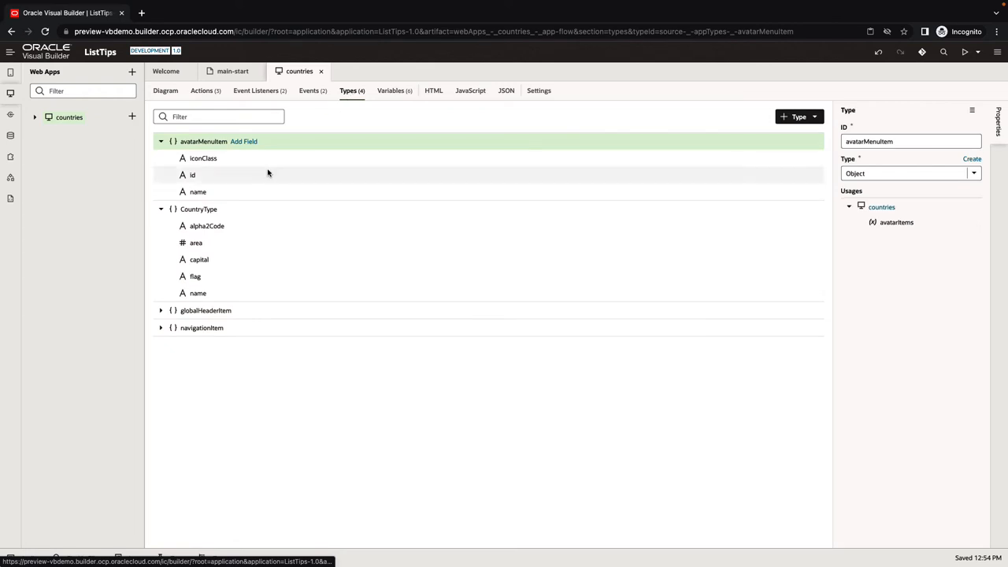
mouse_move(200, 259)
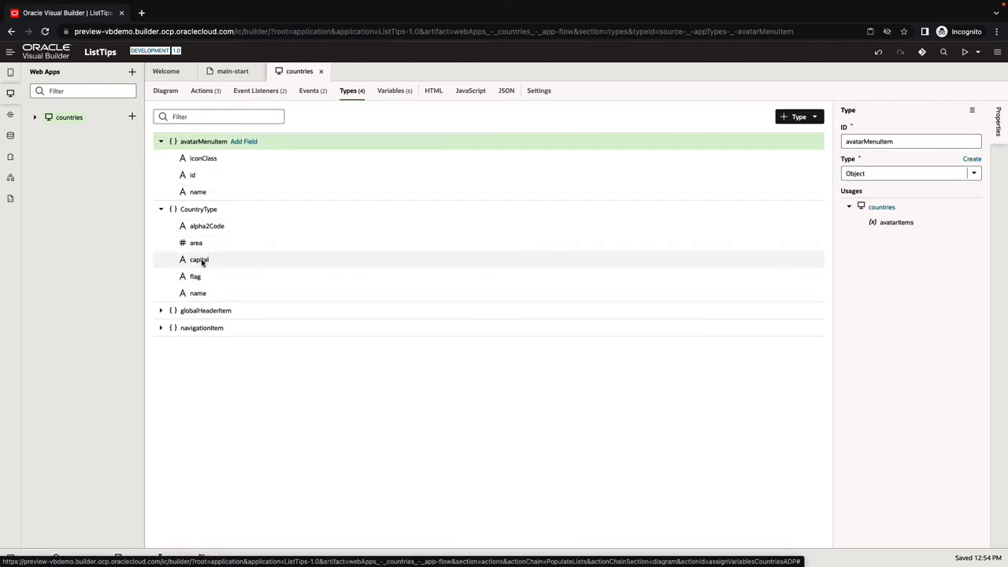
click(233, 71)
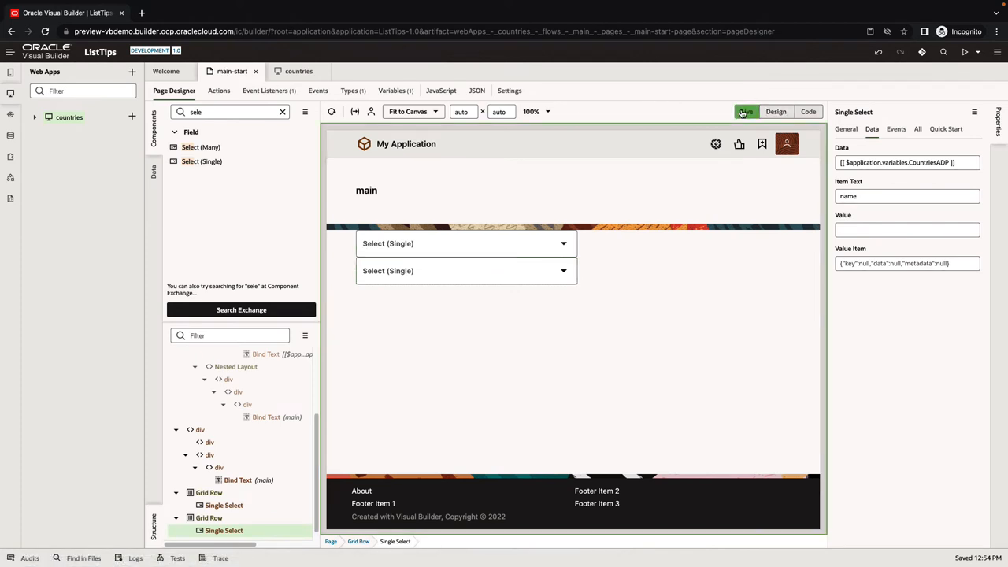
click(466, 270)
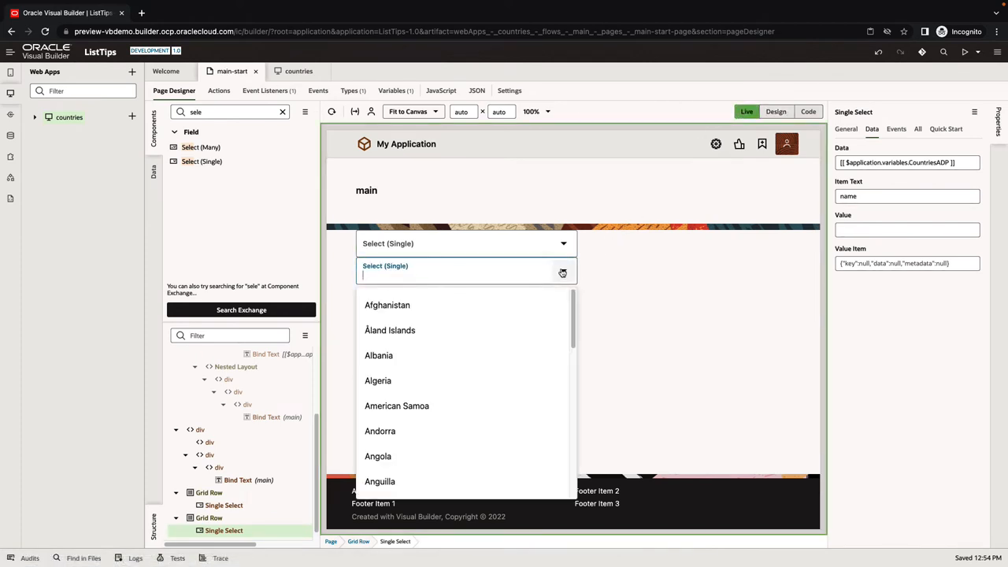
scroll(down, 3)
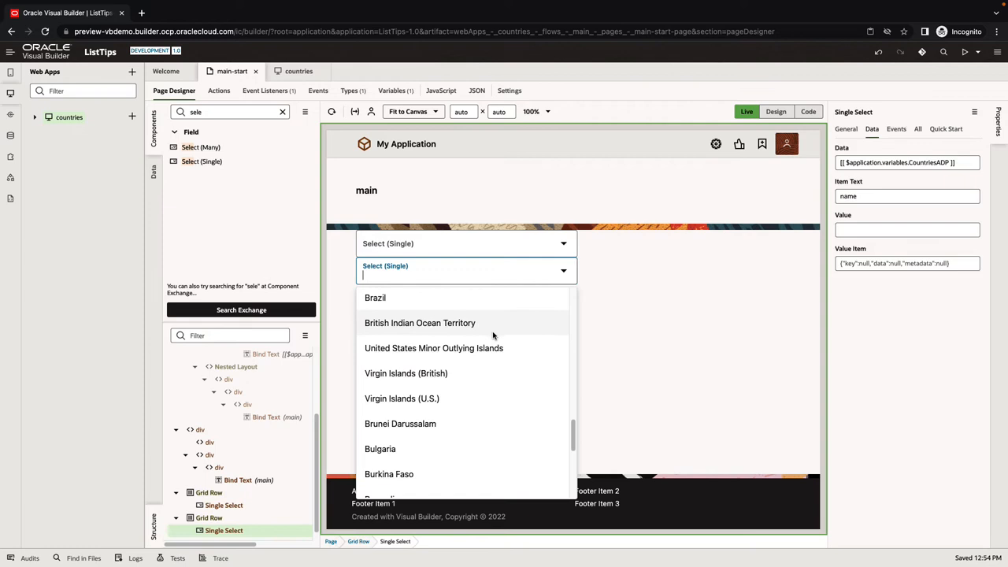
scroll(down, 3)
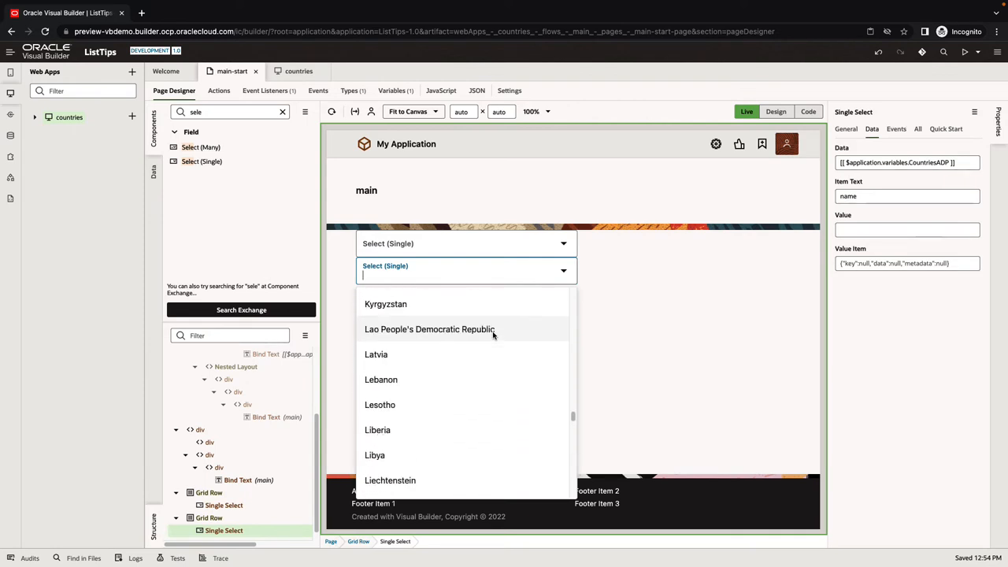
scroll(down, 3)
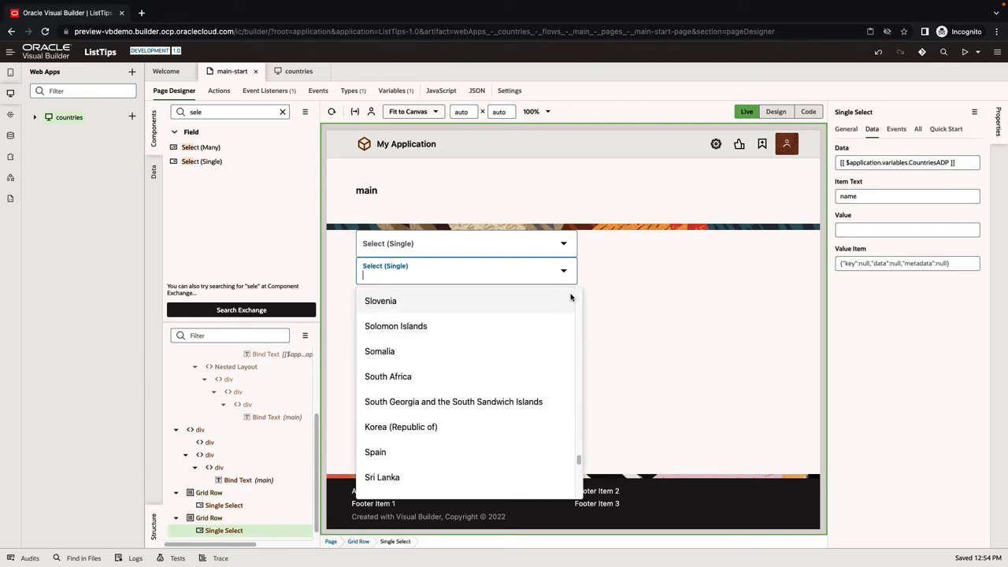
click(715, 209)
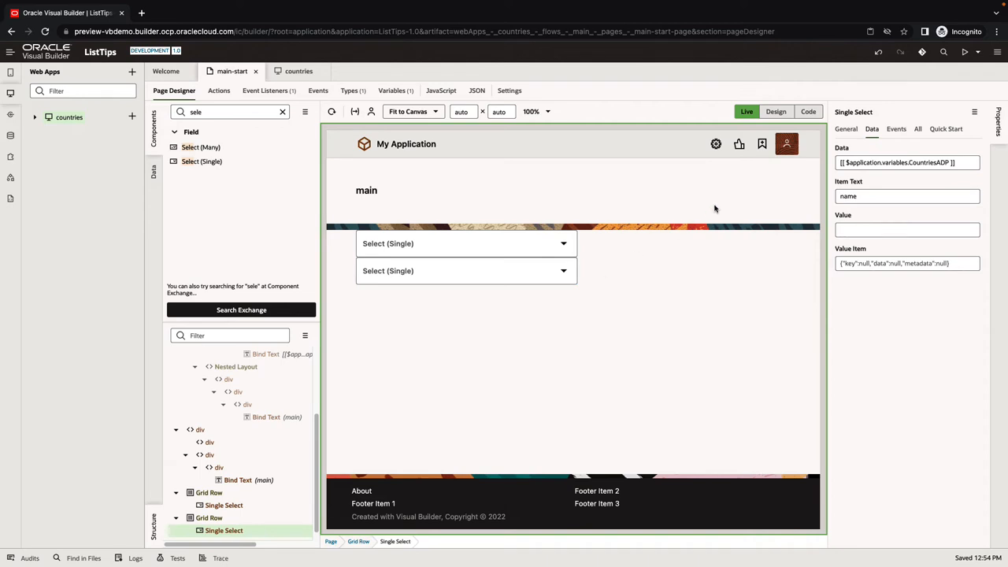
Create a String page variable named selectedCountry and bind the second select's value to it
click(906, 229)
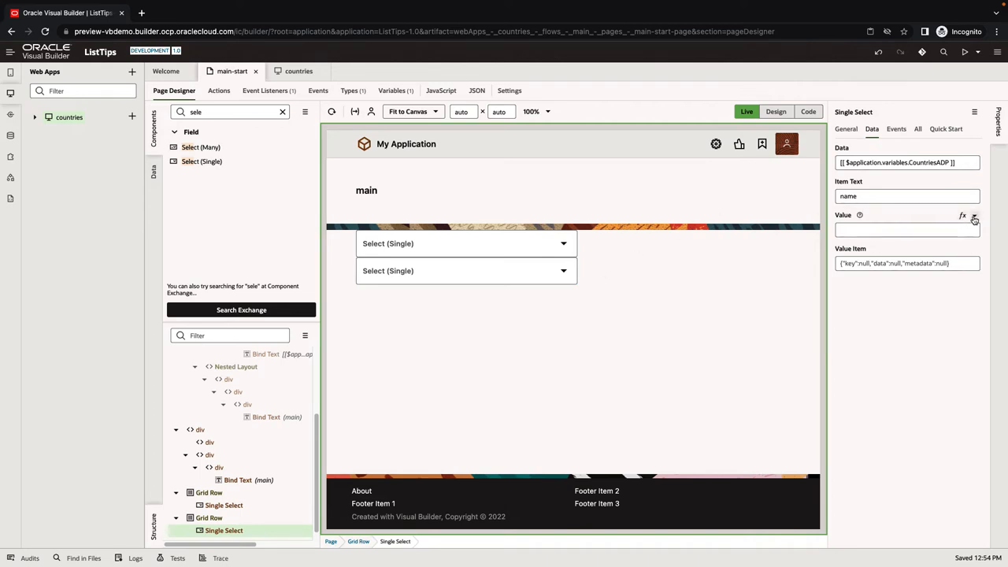
click(974, 218)
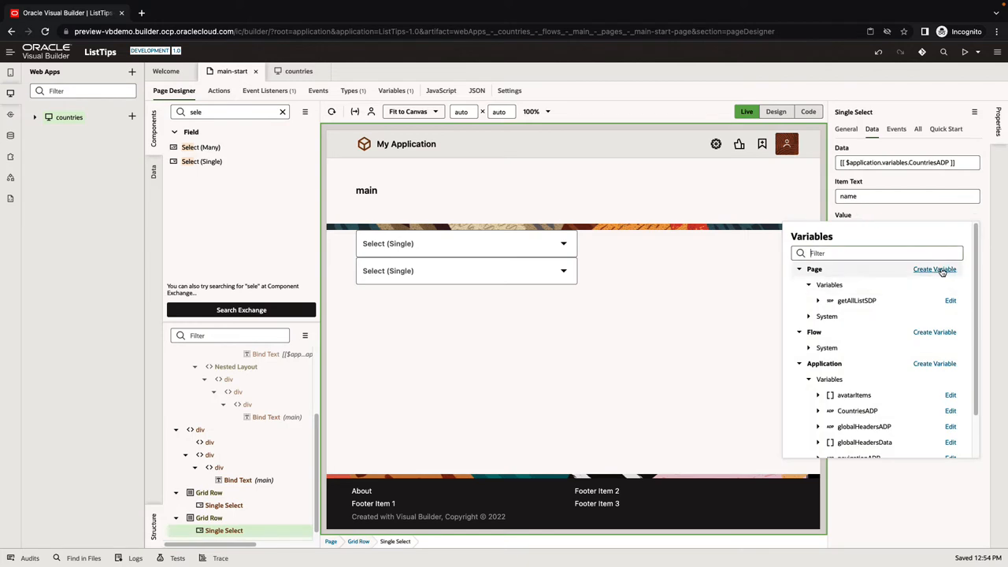
click(935, 269)
text(selectedCountry)
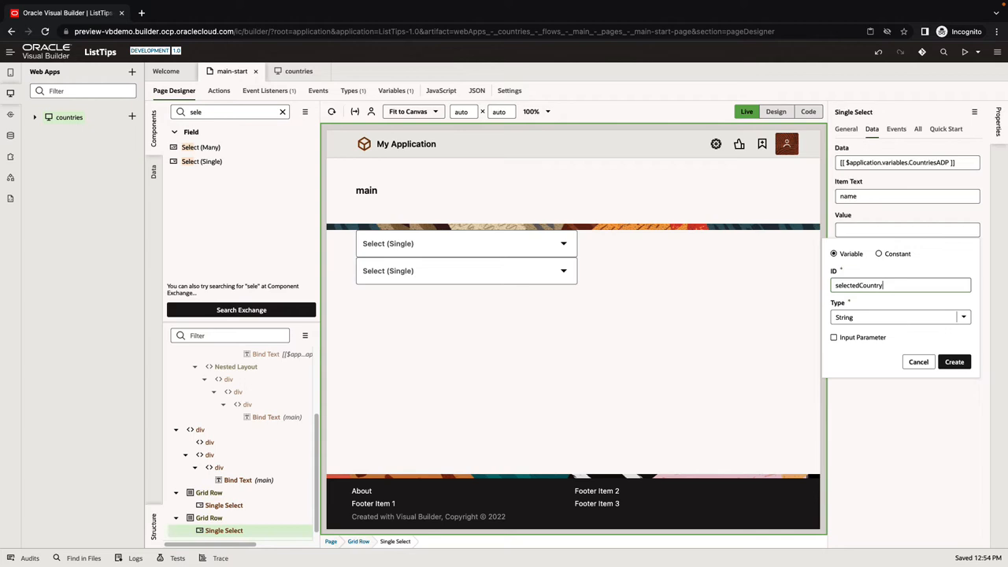
click(954, 361)
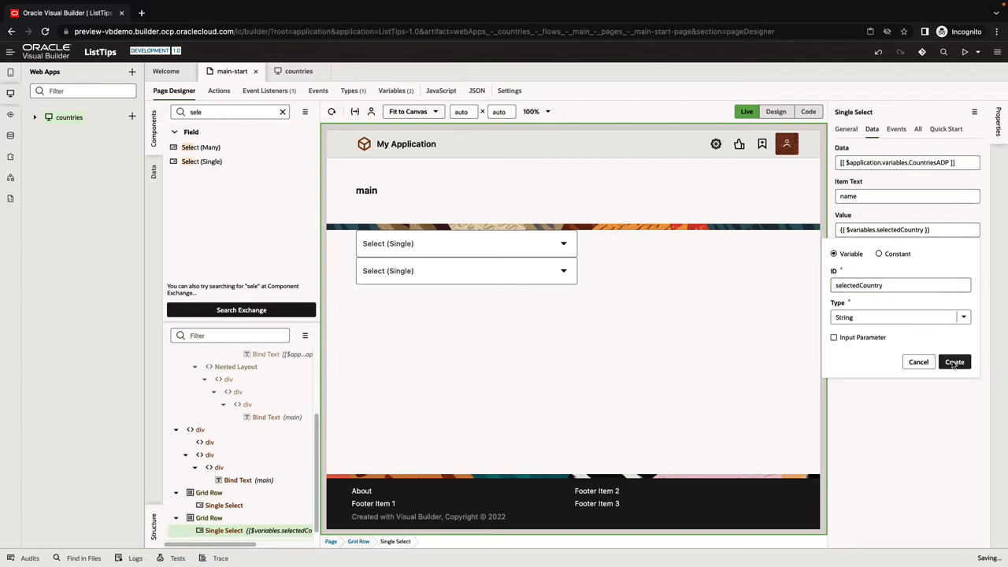
click(954, 362)
text(inpu)
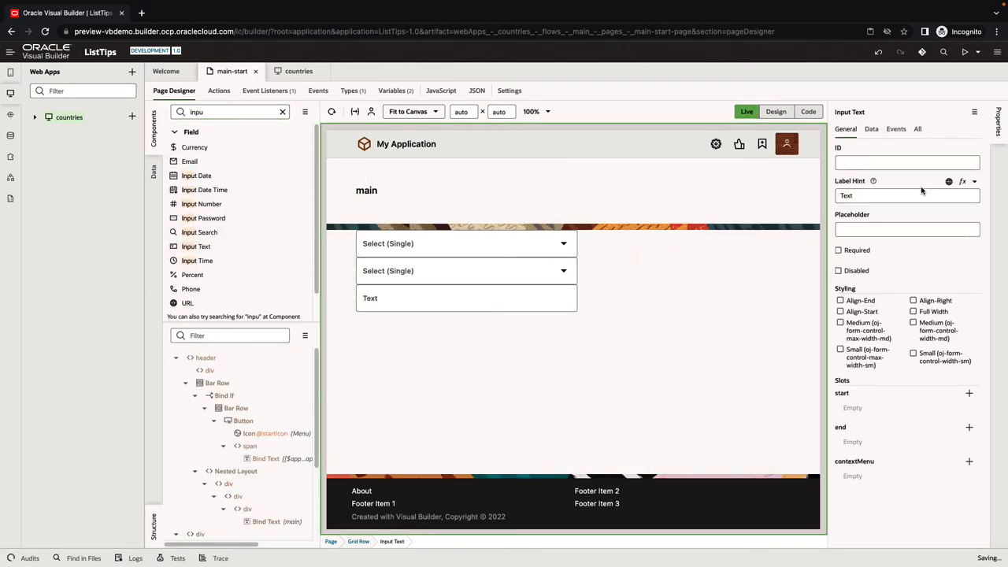
Bind the Input Text to selectedCountry and open the second selector's country list in Live mode
click(871, 129)
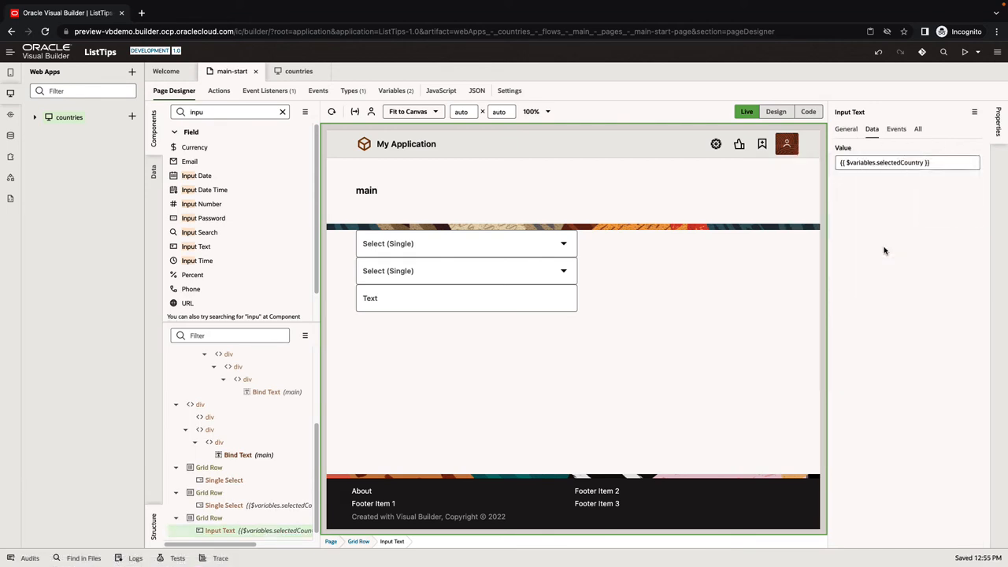
click(466, 270)
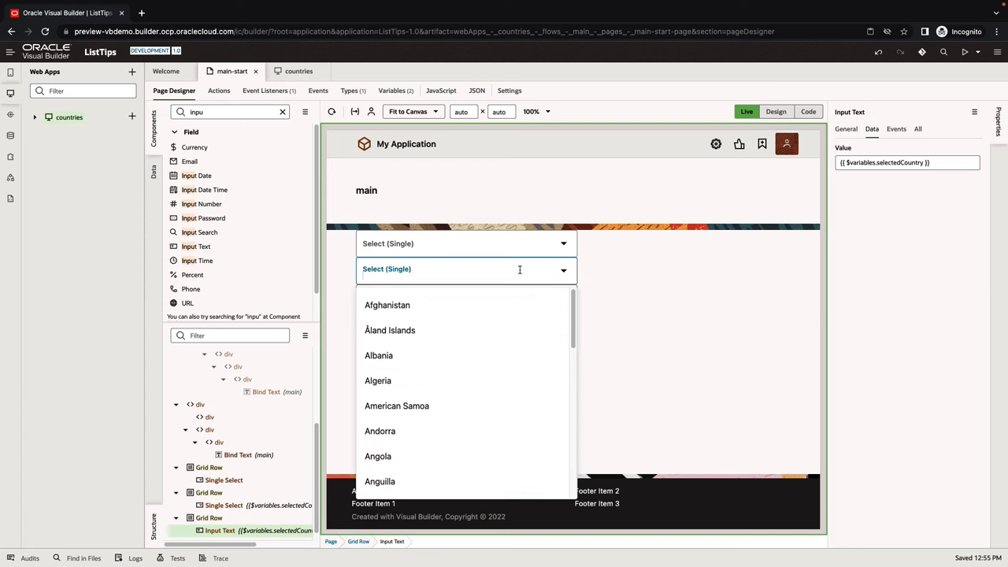
Test the selector by choosing Albania, then searching 'new' and picking New Zealand (NZ)
click(378, 356)
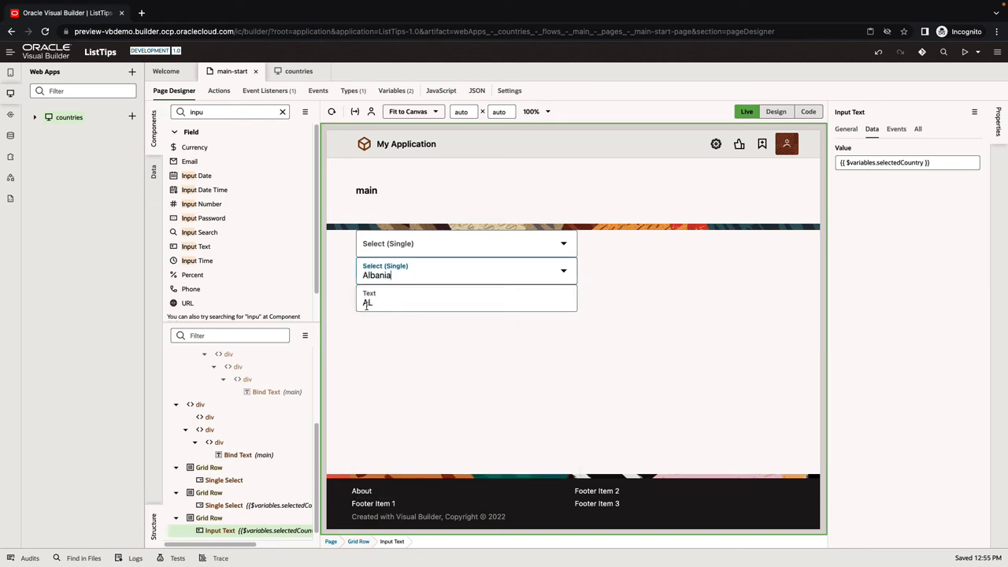
click(563, 271)
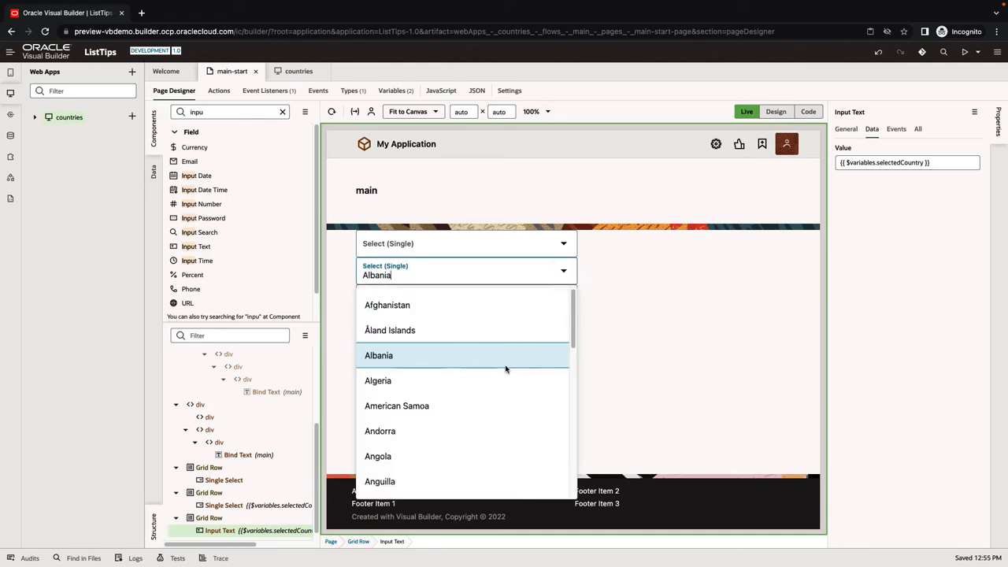
click(379, 355)
text(n)
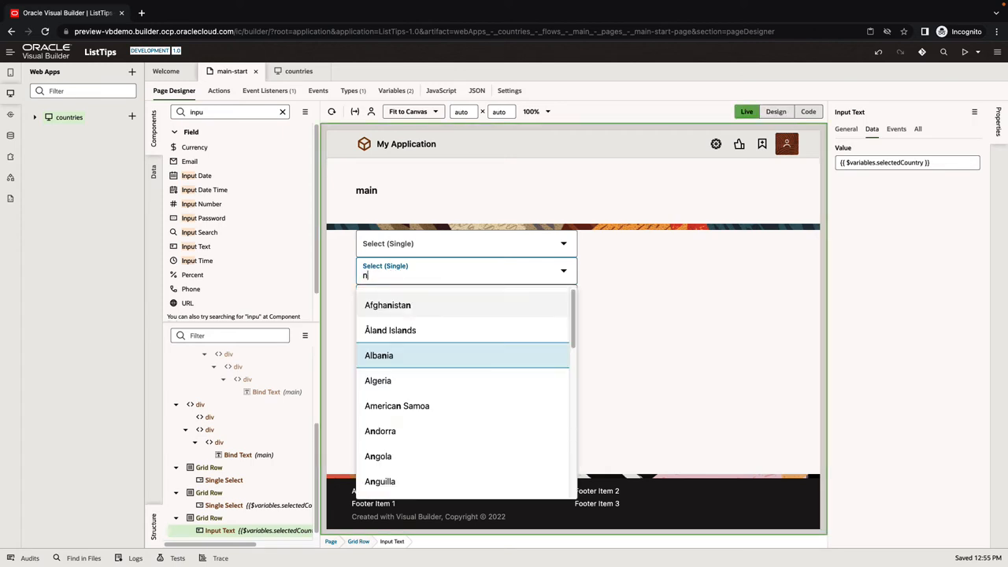
text(ew)
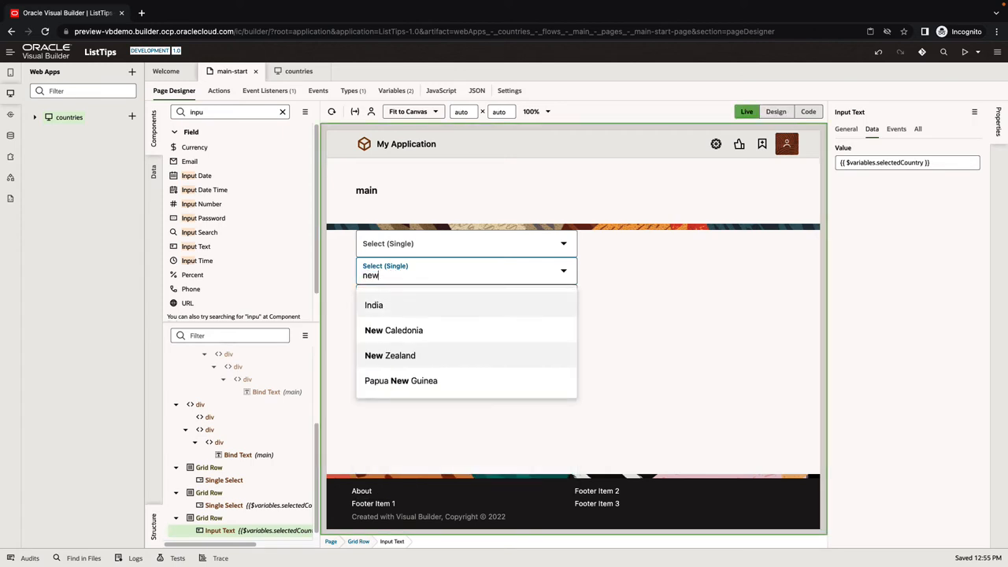
mouse_move(462, 365)
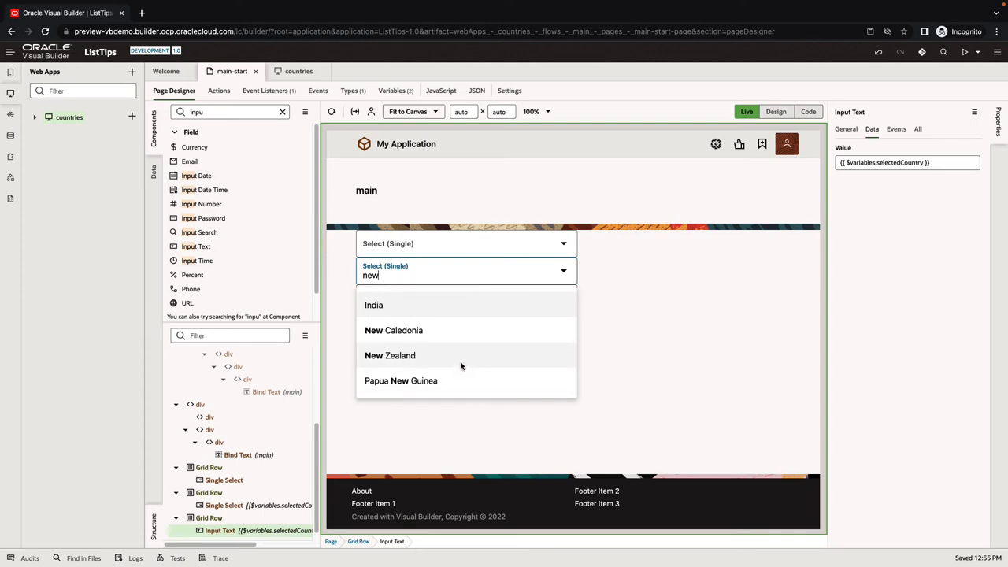
click(390, 355)
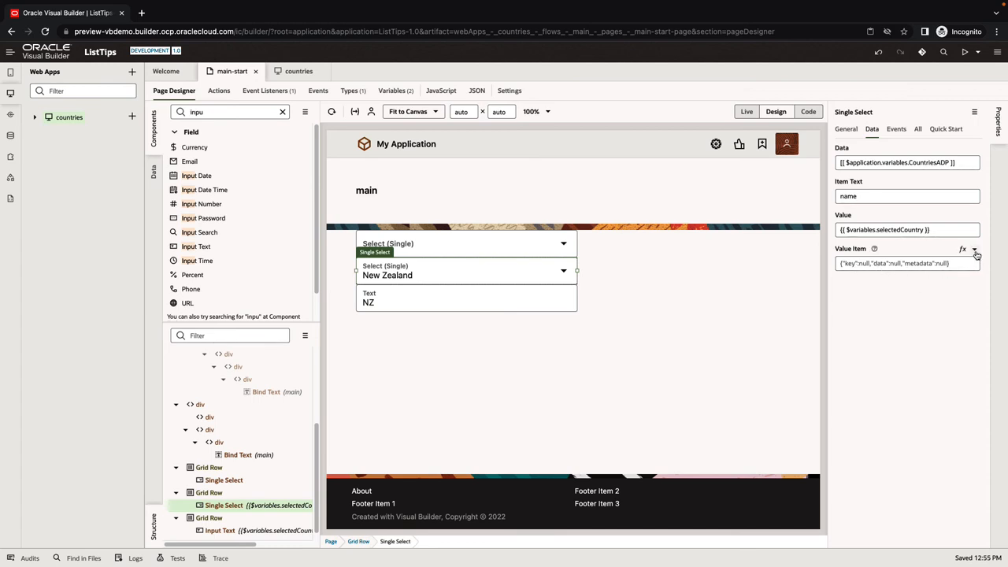
From the Value Item picker, create a page variable CountryData of type Object
click(976, 263)
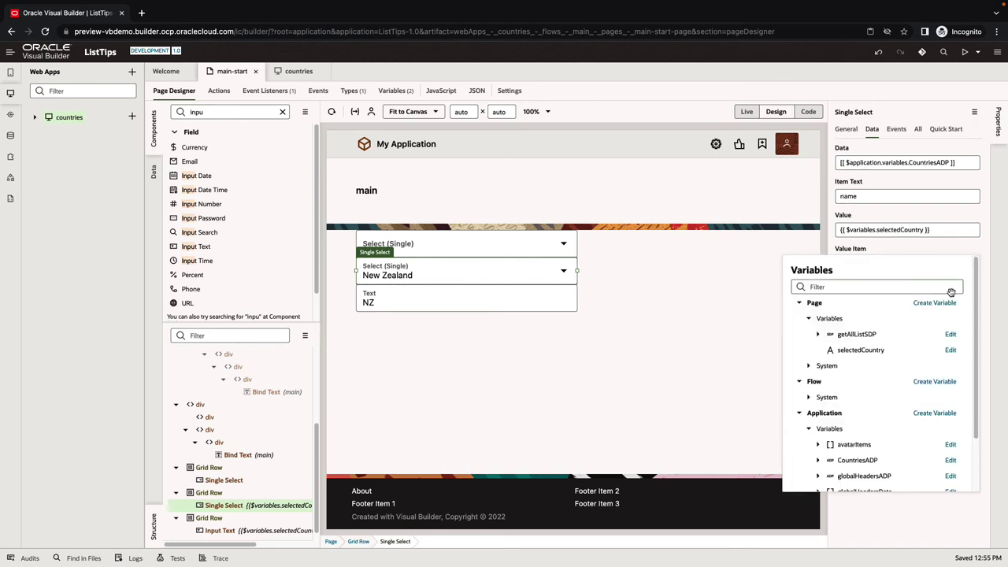
click(935, 303)
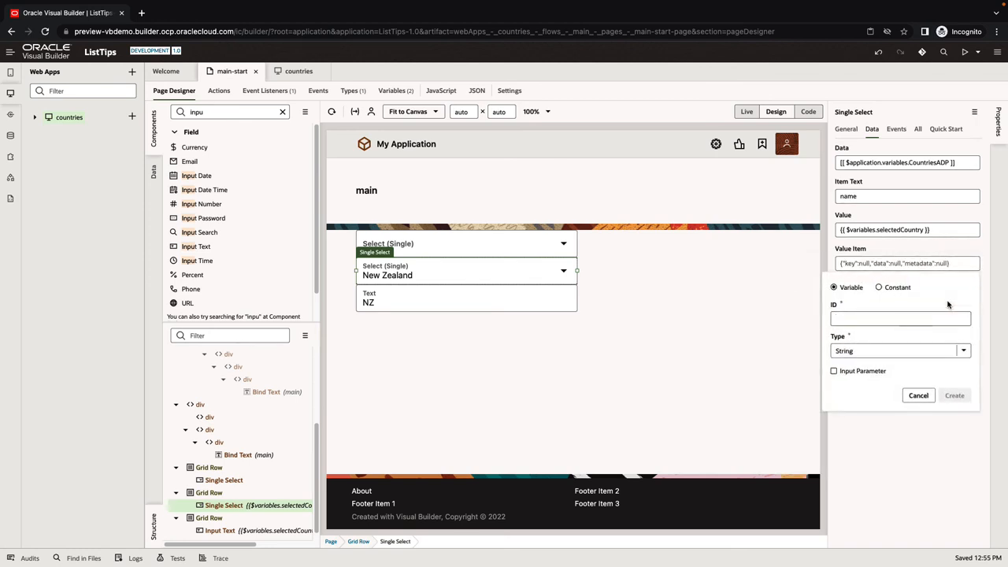
text(CountryData)
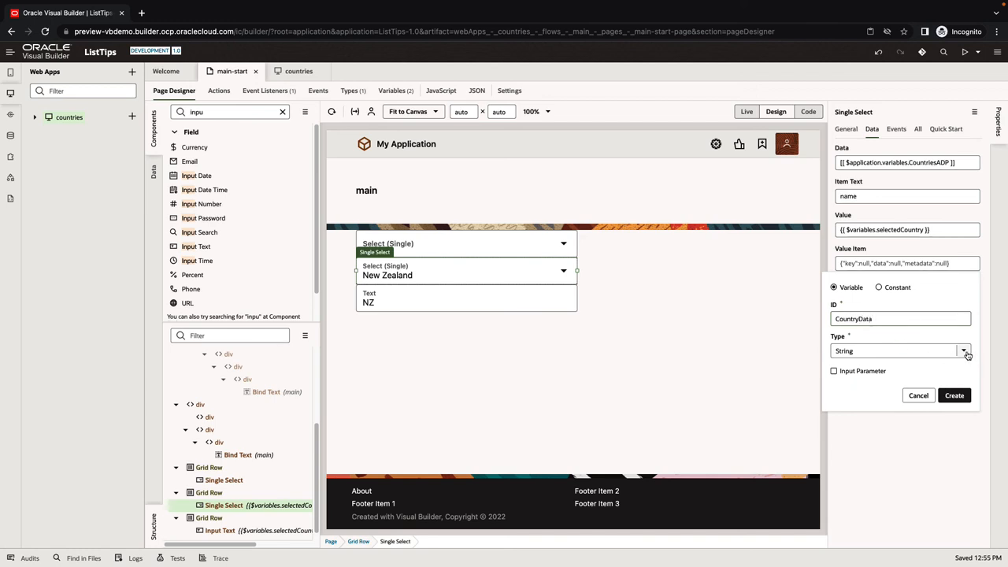
click(965, 351)
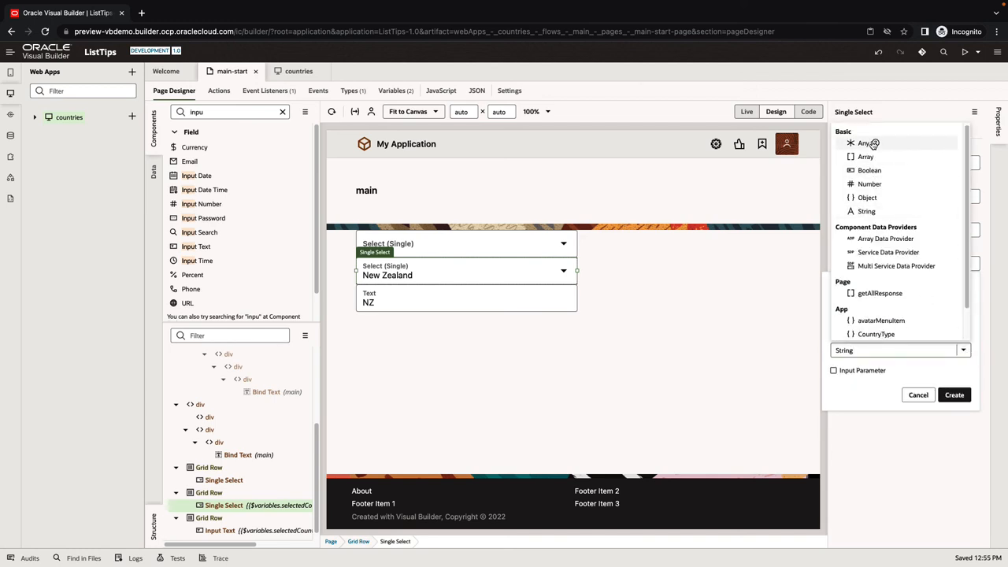
mouse_move(867, 197)
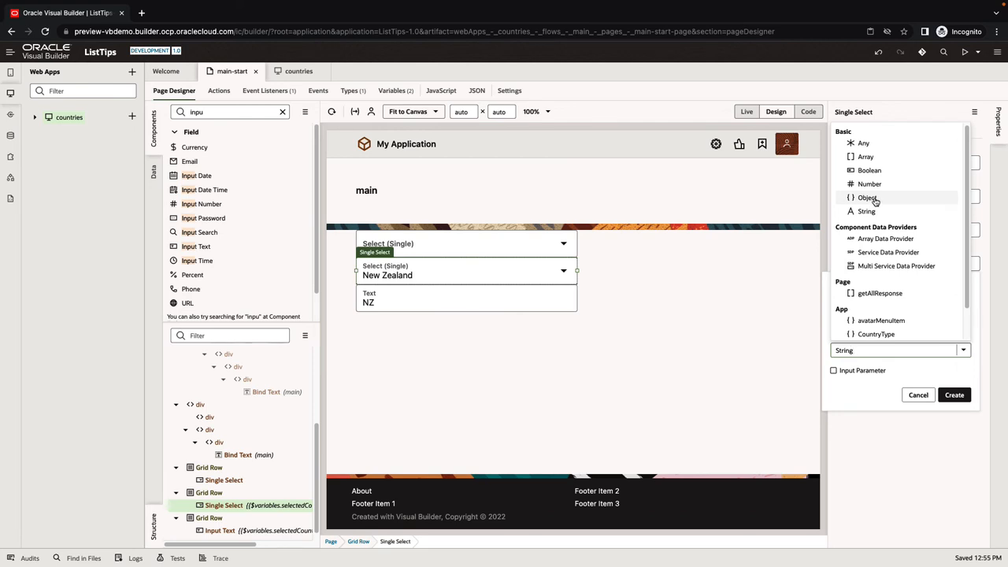
click(867, 197)
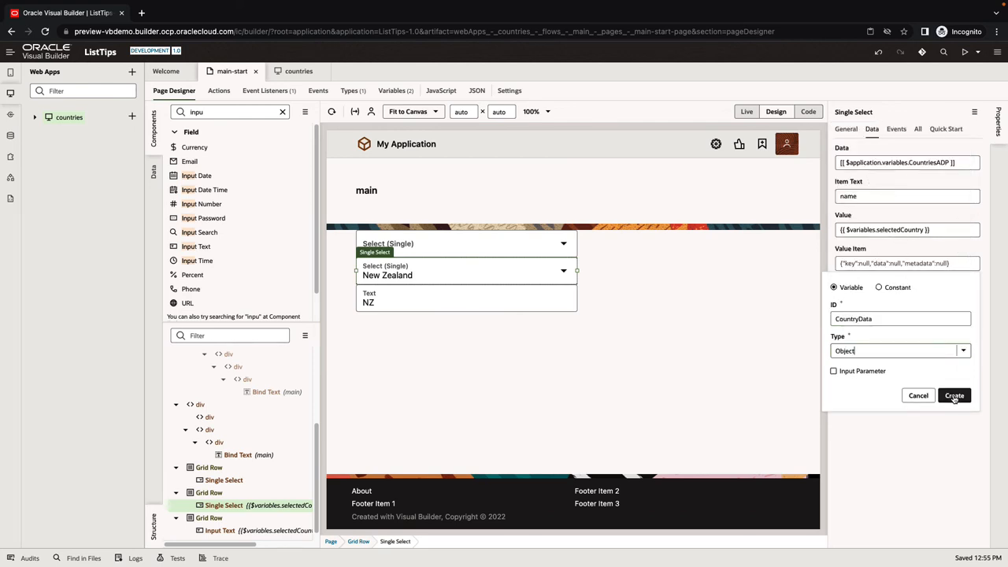
click(963, 350)
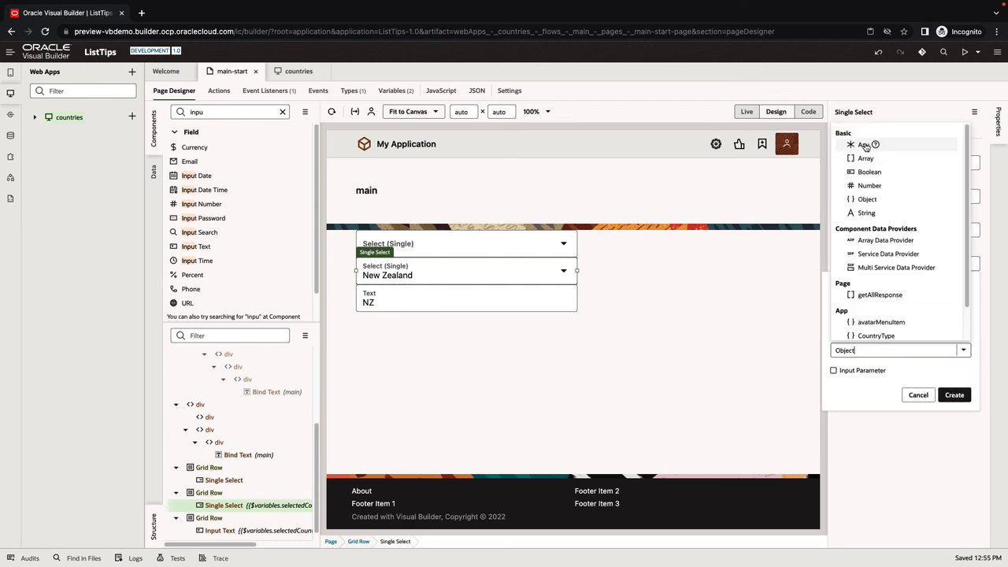
click(954, 395)
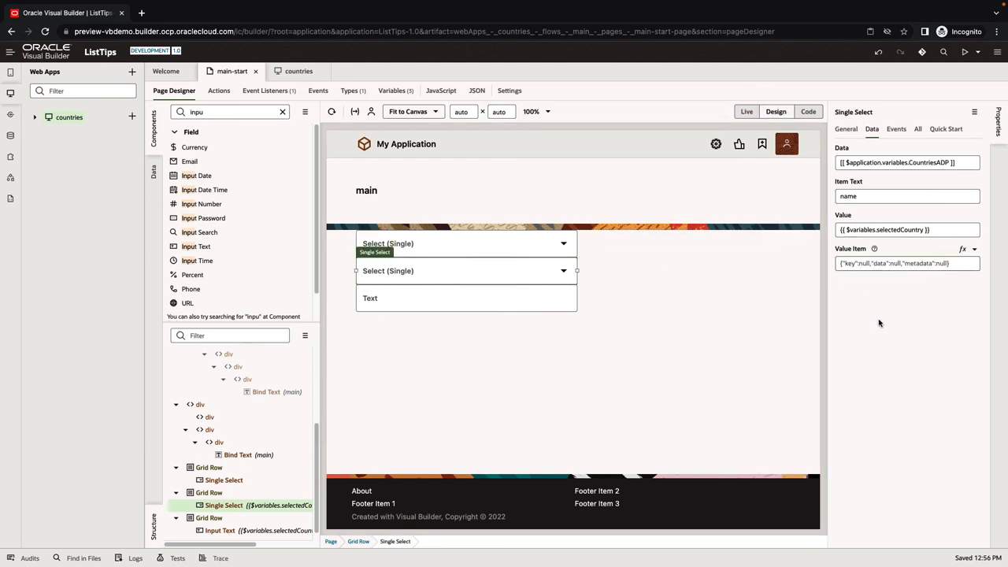
Set the country selector's Value Item to {{ $variables.CountryData }}
text({{ $variables.CountryData }})
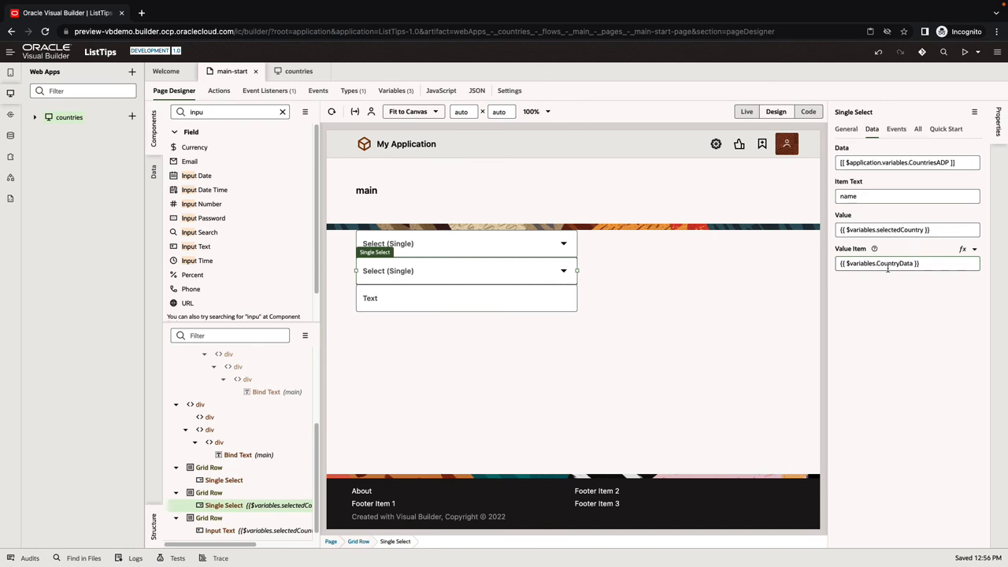
mouse_move(194, 147)
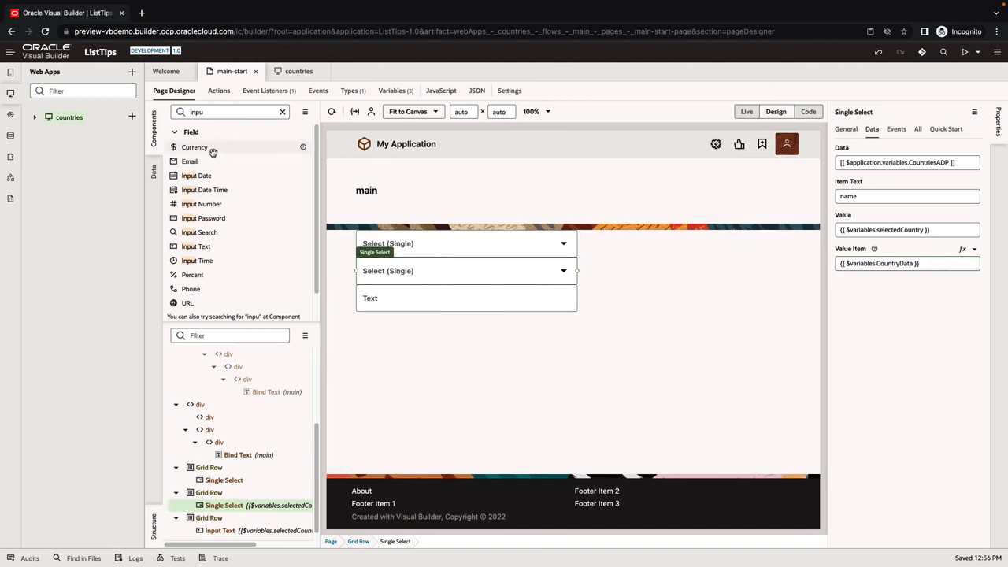
mouse_move(196, 246)
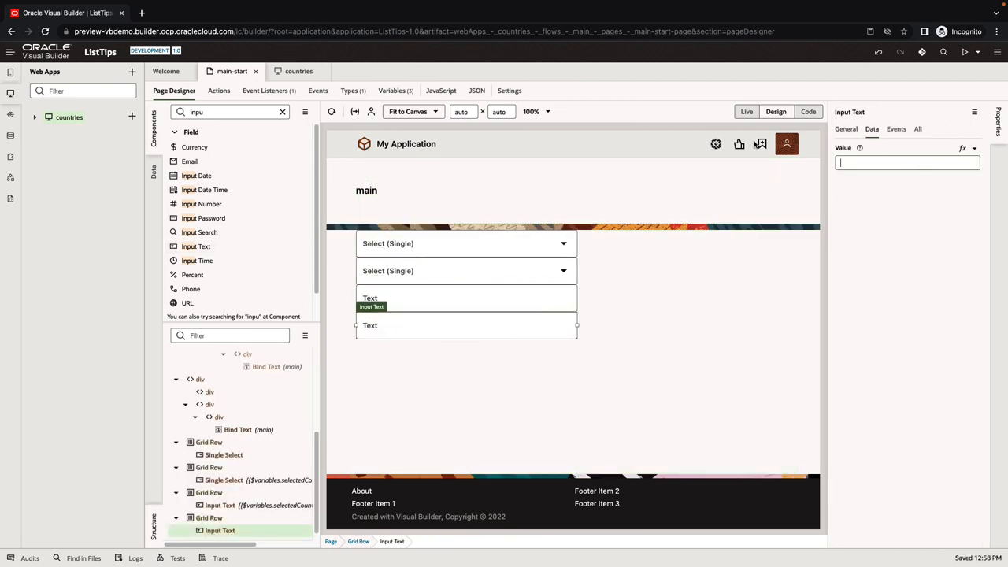
In Live mode pick Angola and bind the second input to {{ $variables.CountryData.data.capital }}
click(746, 111)
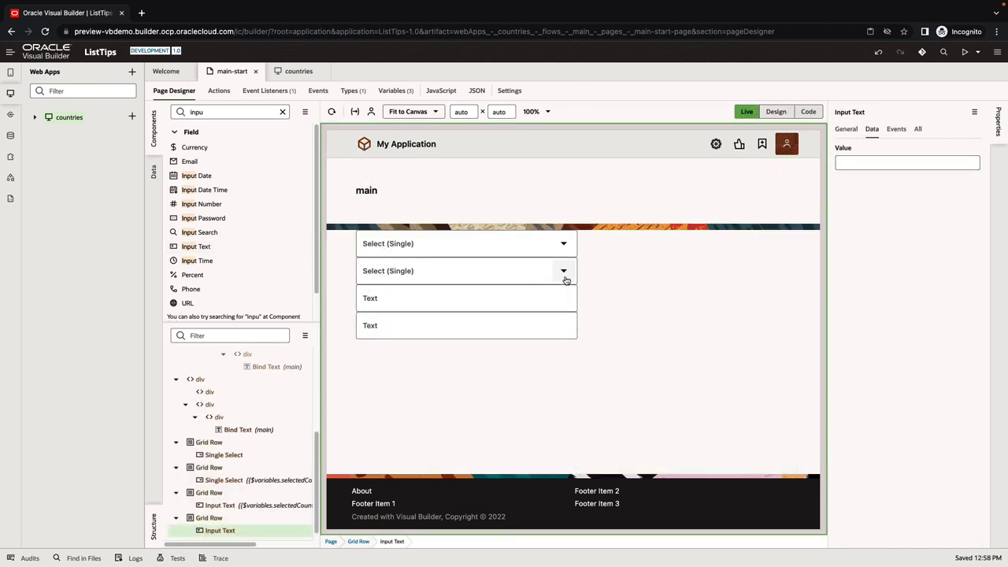
click(564, 270)
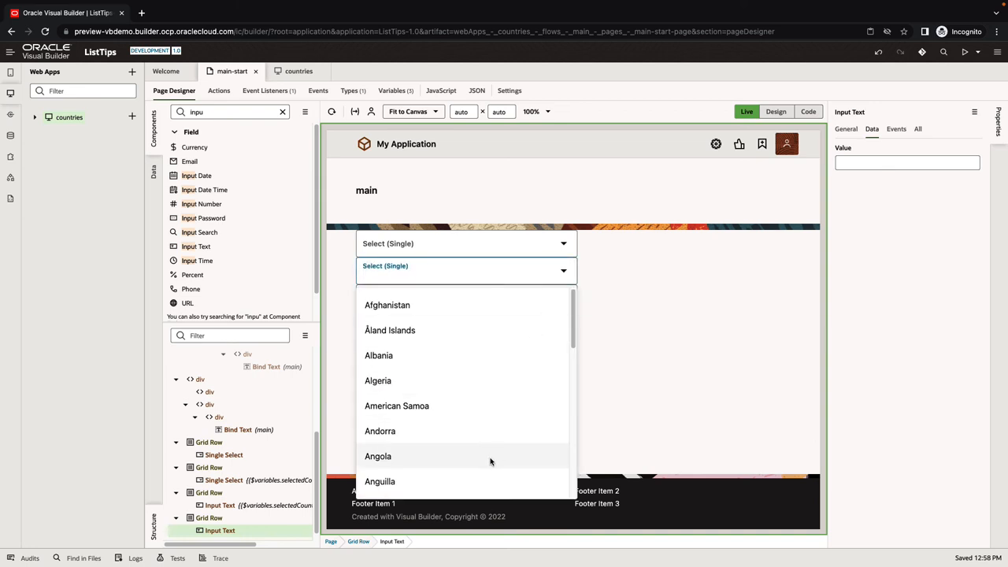
click(377, 456)
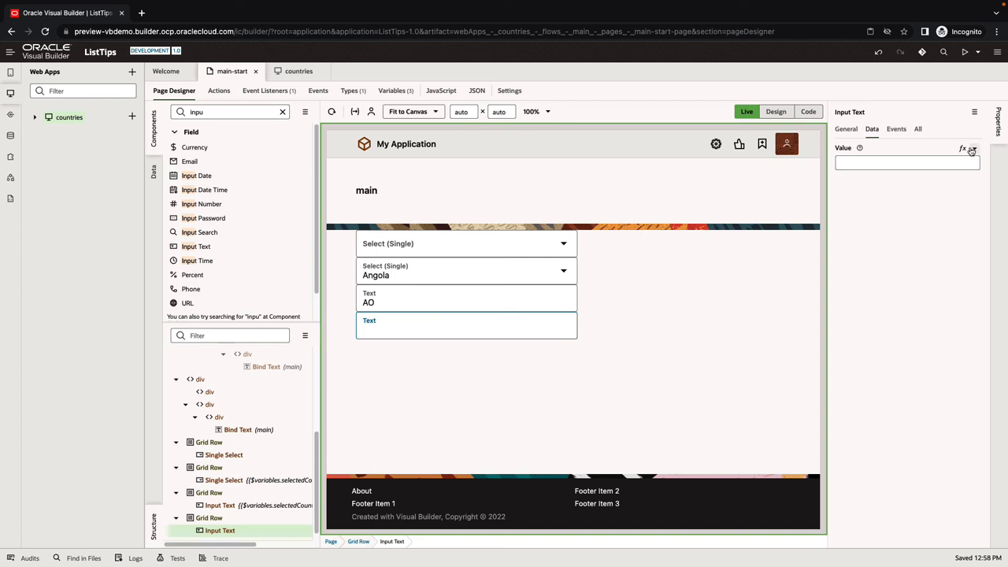
text({{ $variables.CountryData }})
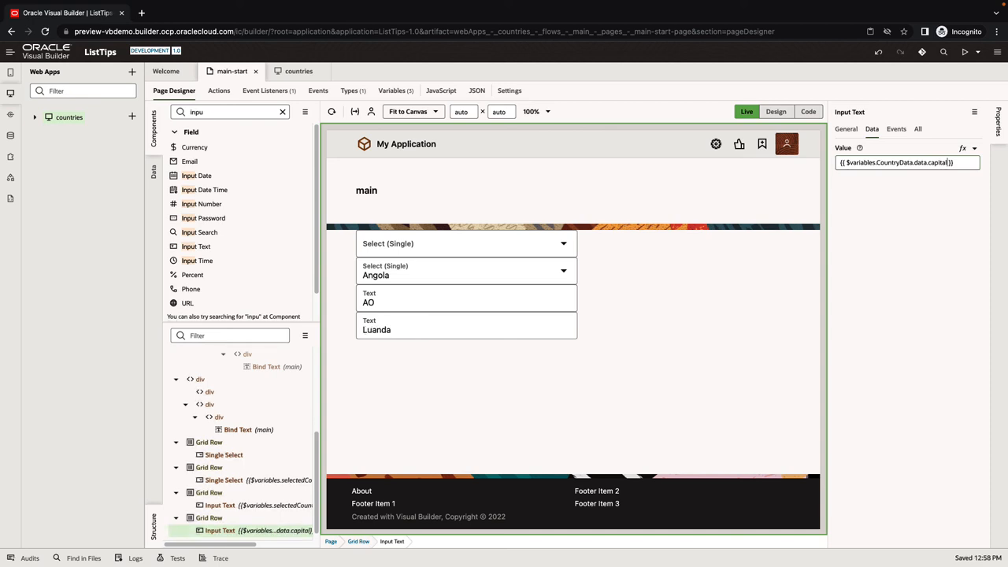
mouse_move(519, 284)
text(unite)
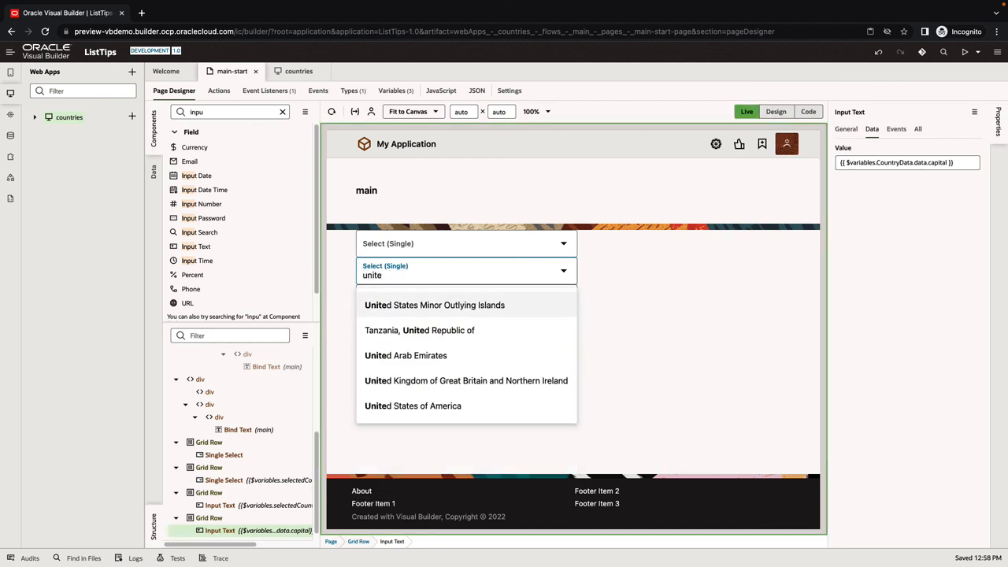
mouse_move(472, 405)
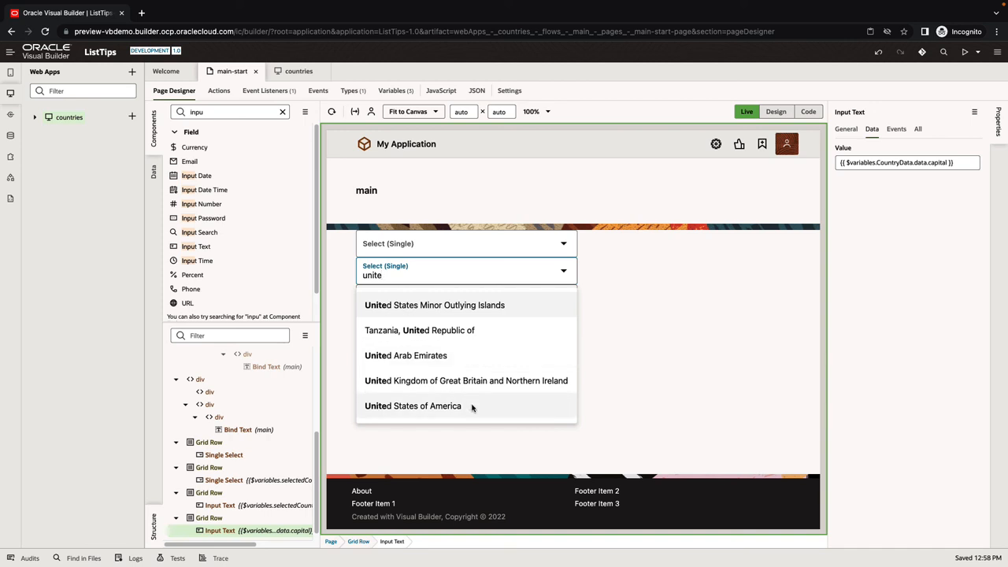
Pick United States of America from the filtered list, showing US and Washington, D.C
click(413, 405)
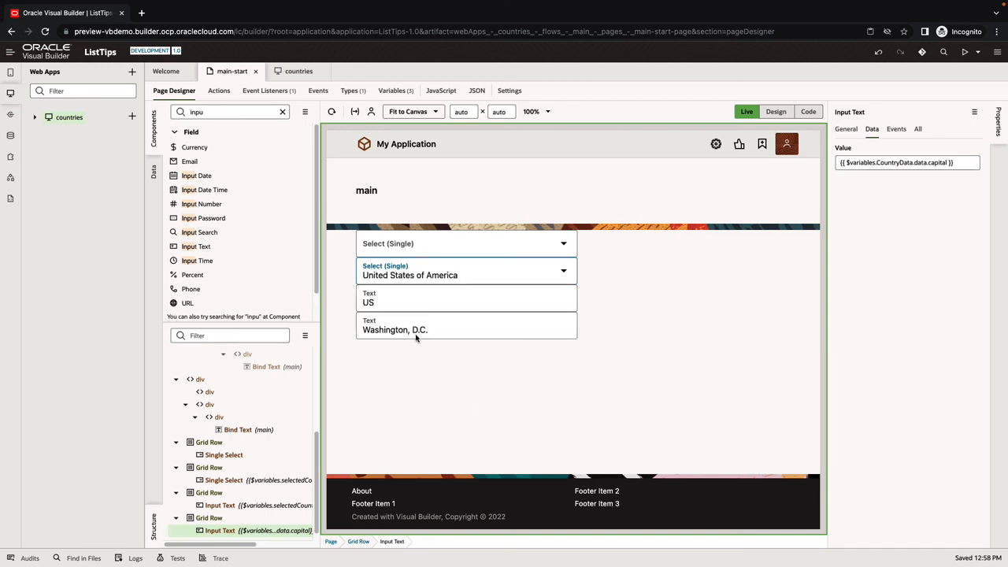
mouse_move(418, 354)
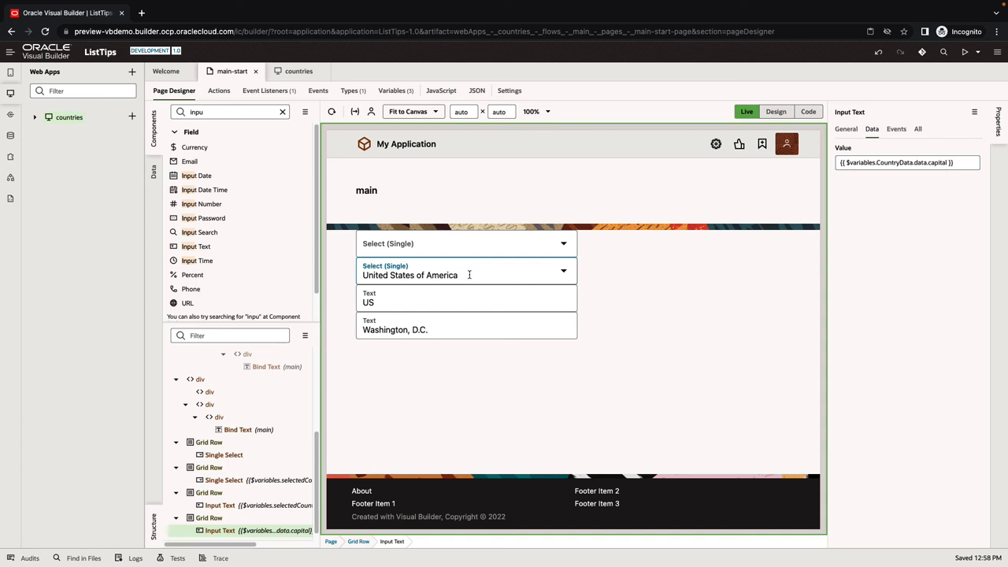
mouse_move(467, 251)
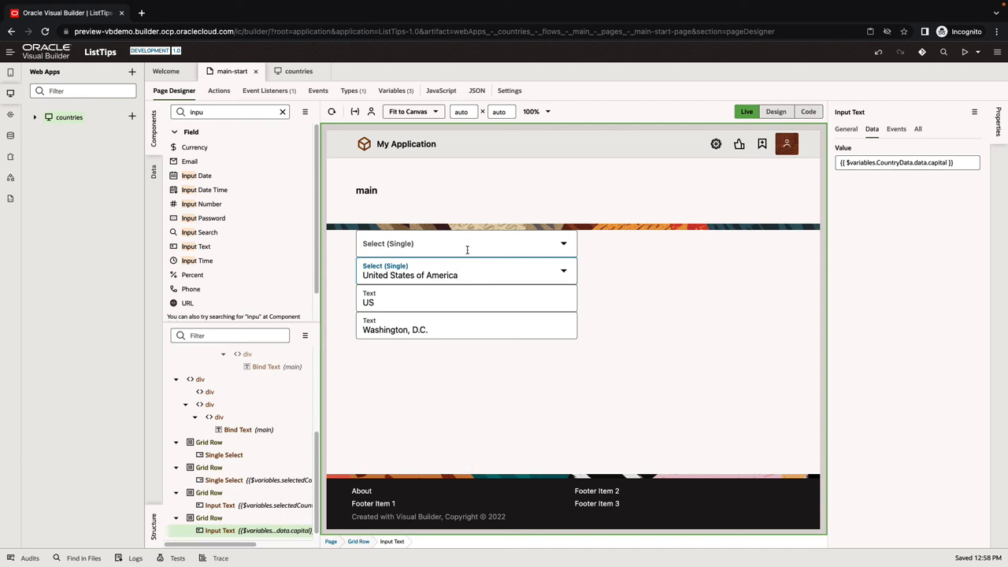